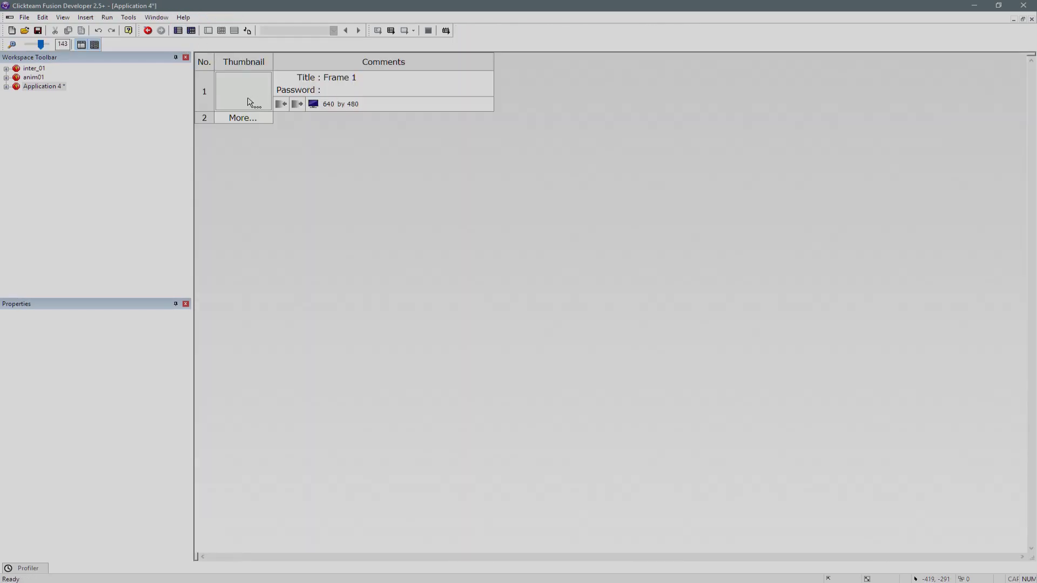
mouse_move(251, 109)
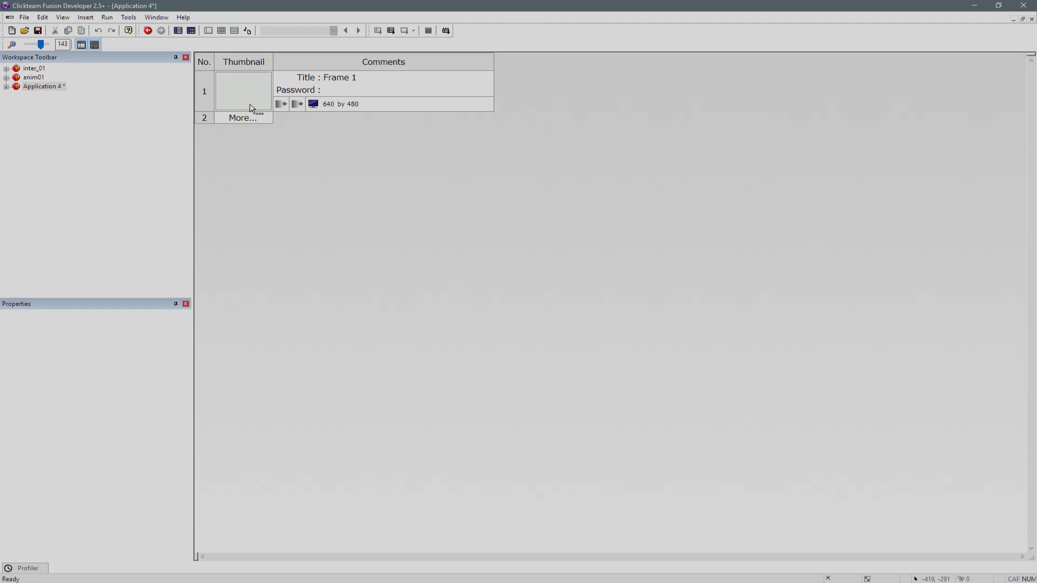
Open Frame 1 of Application 4 in the Frame Editor from the storyboard
double_click(243, 91)
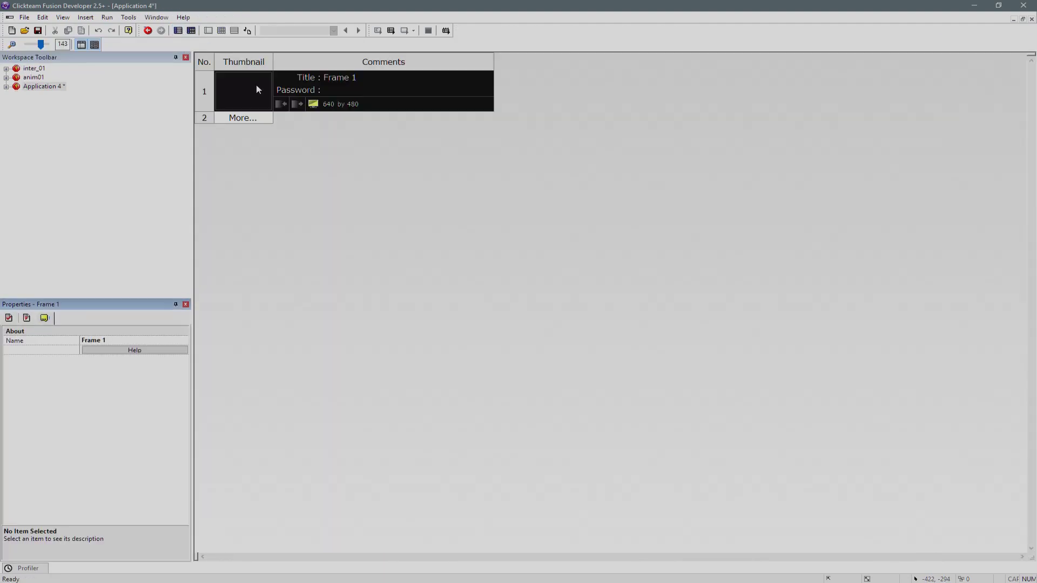
mouse_move(257, 99)
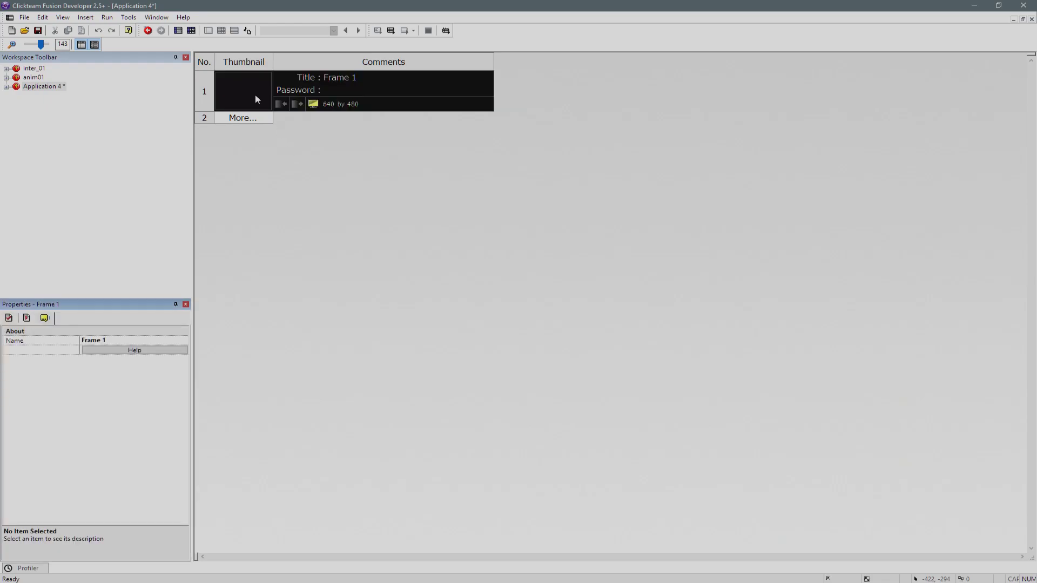
double_click(243, 91)
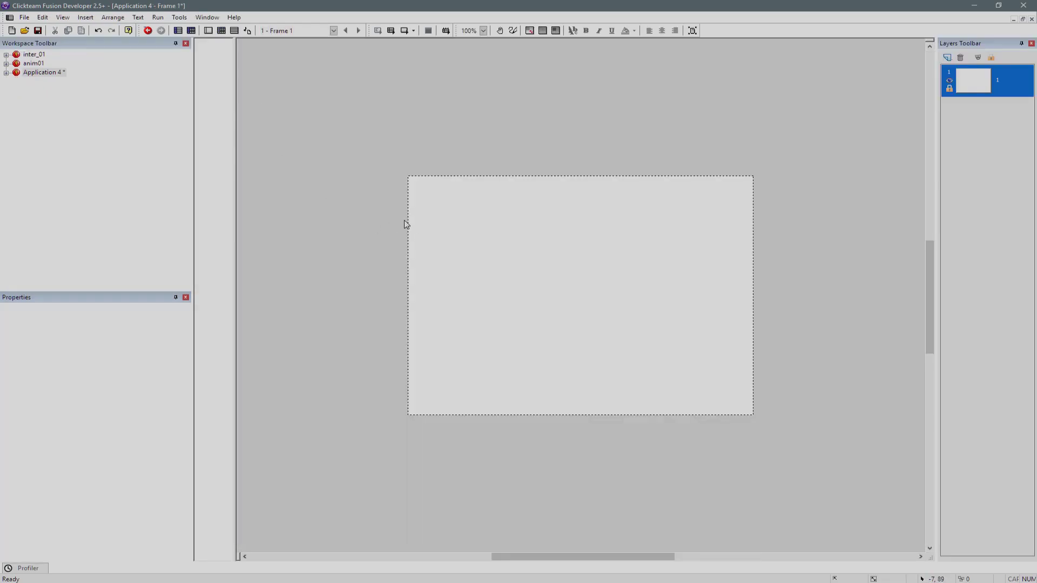
mouse_move(462, 278)
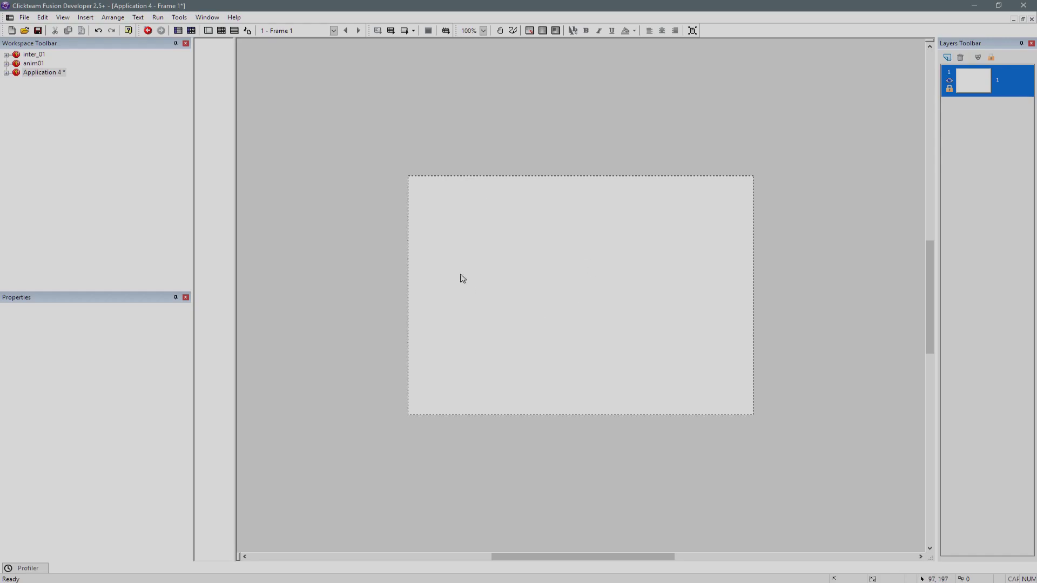
mouse_move(949, 311)
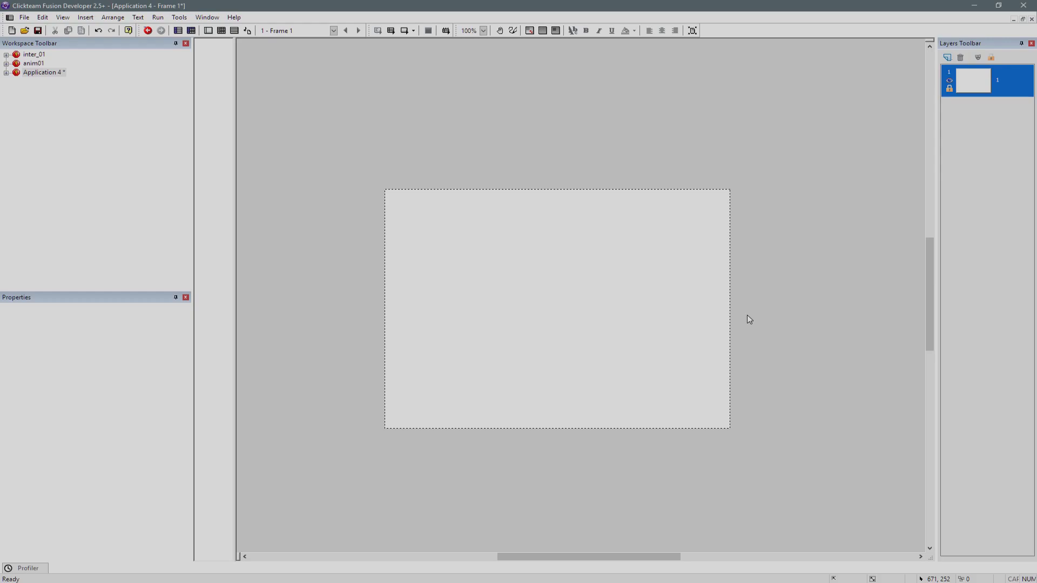
mouse_move(131, 55)
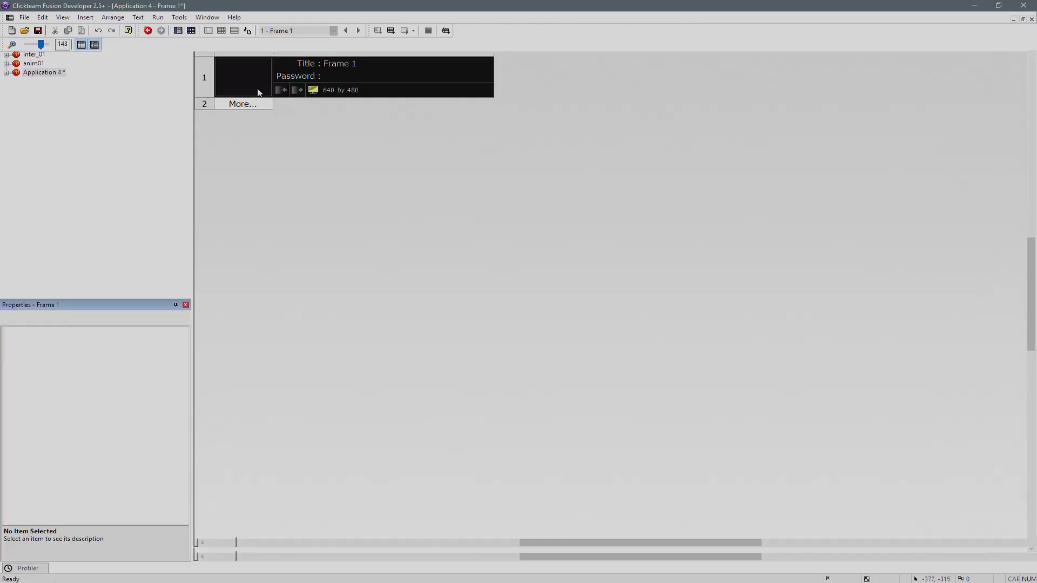
double_click(243, 78)
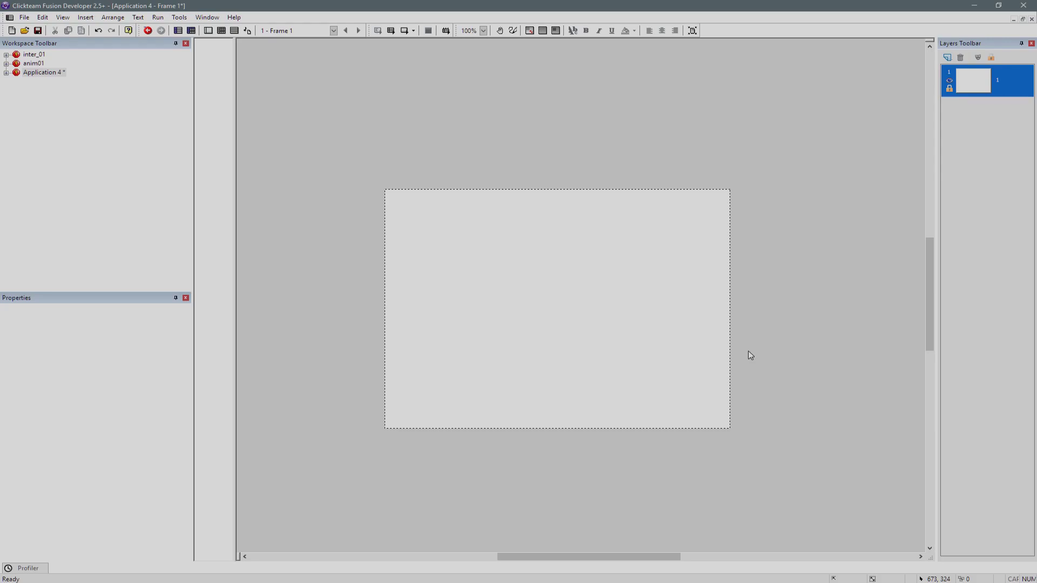
mouse_move(716, 290)
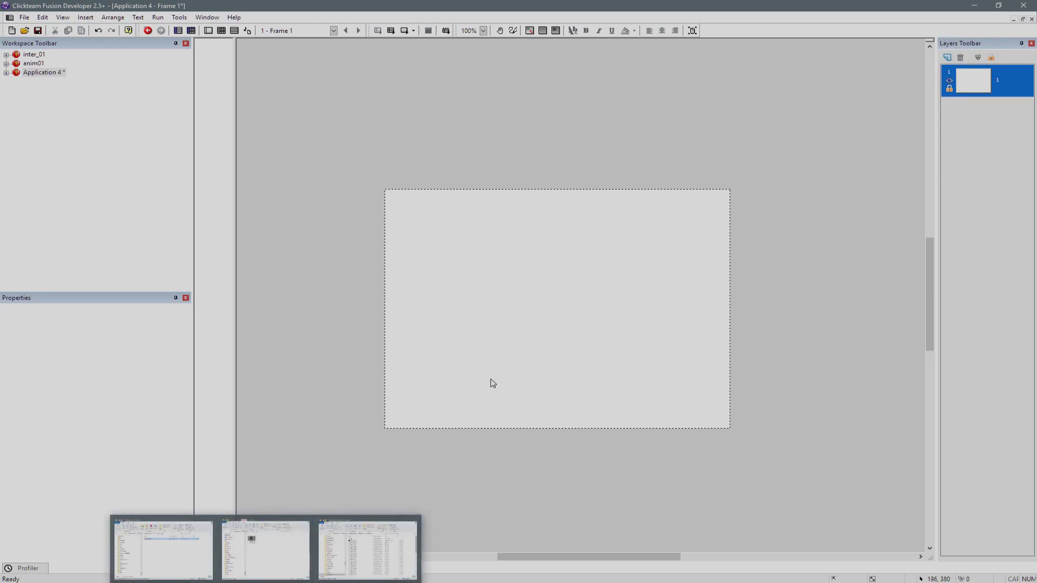
mouse_move(769, 294)
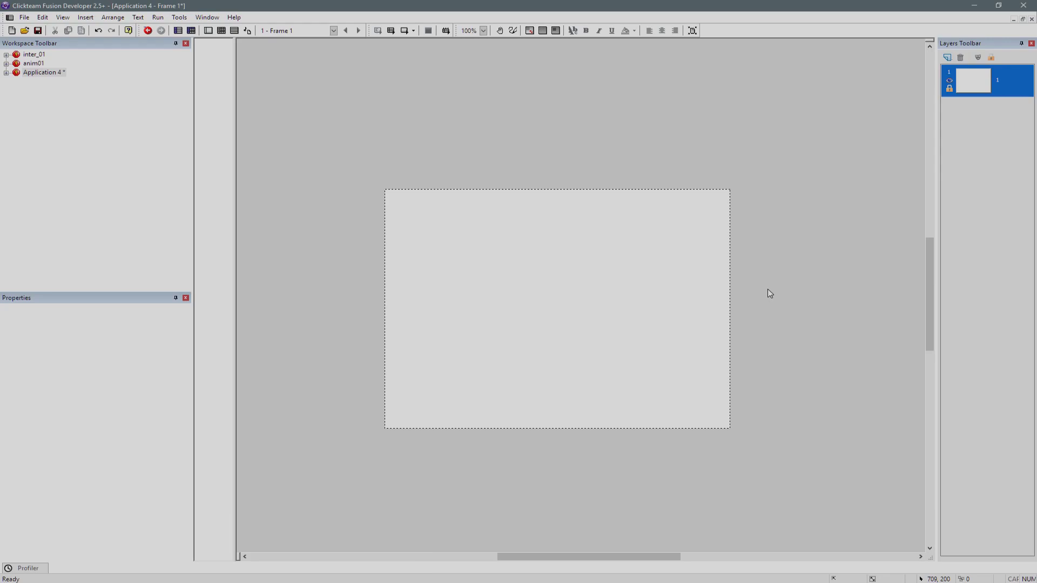
mouse_move(627, 290)
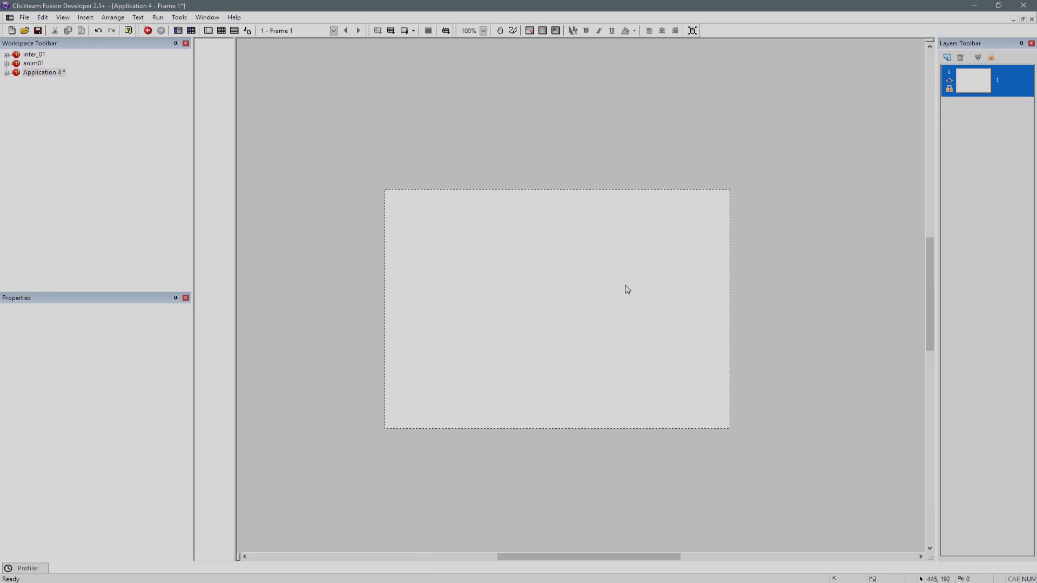
Insert a new Active object into Frame 1 via the frame's right-click Insert Object
right_click(627, 289)
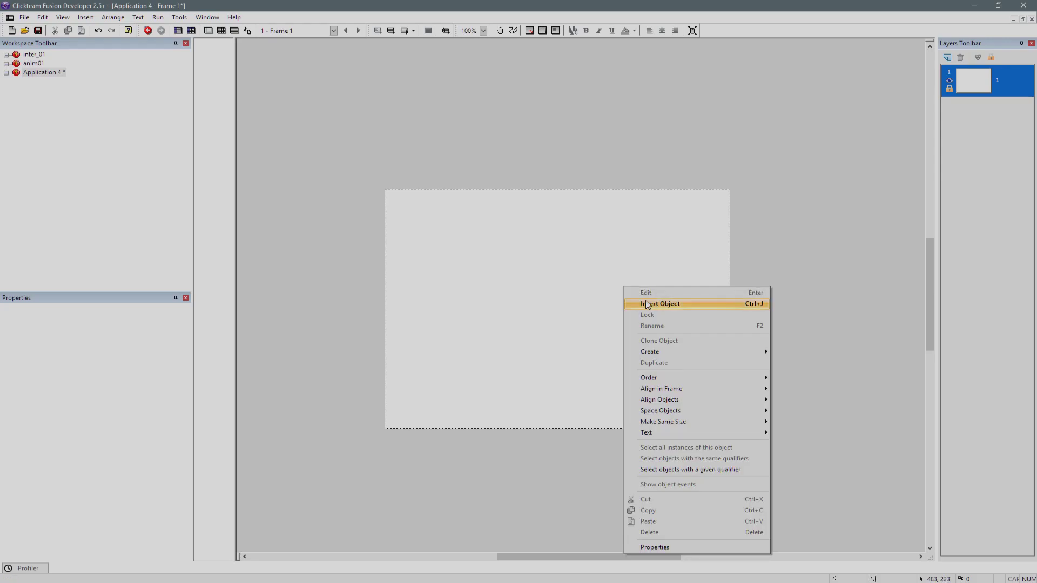
click(659, 303)
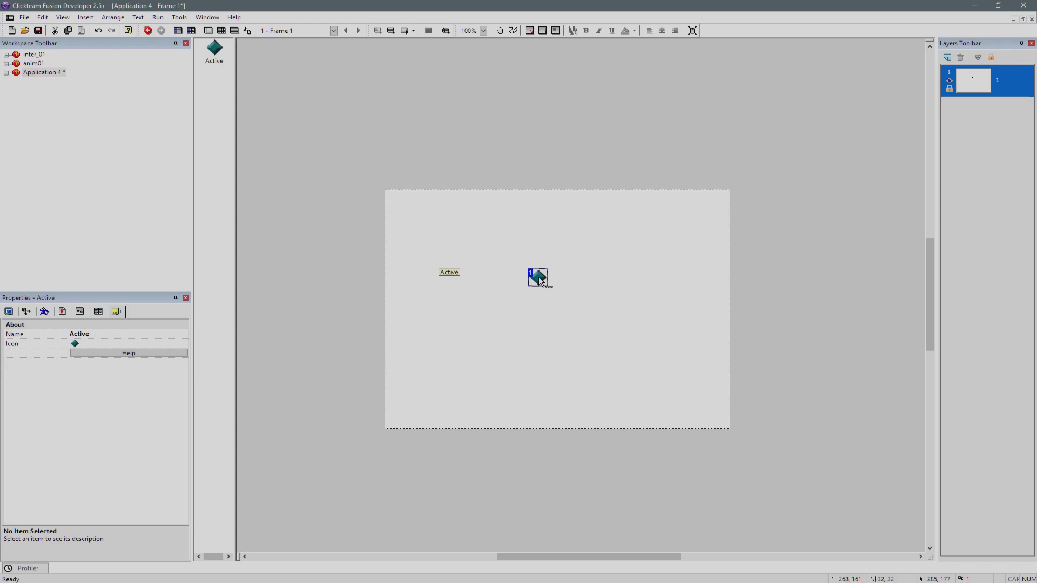
mouse_move(397, 205)
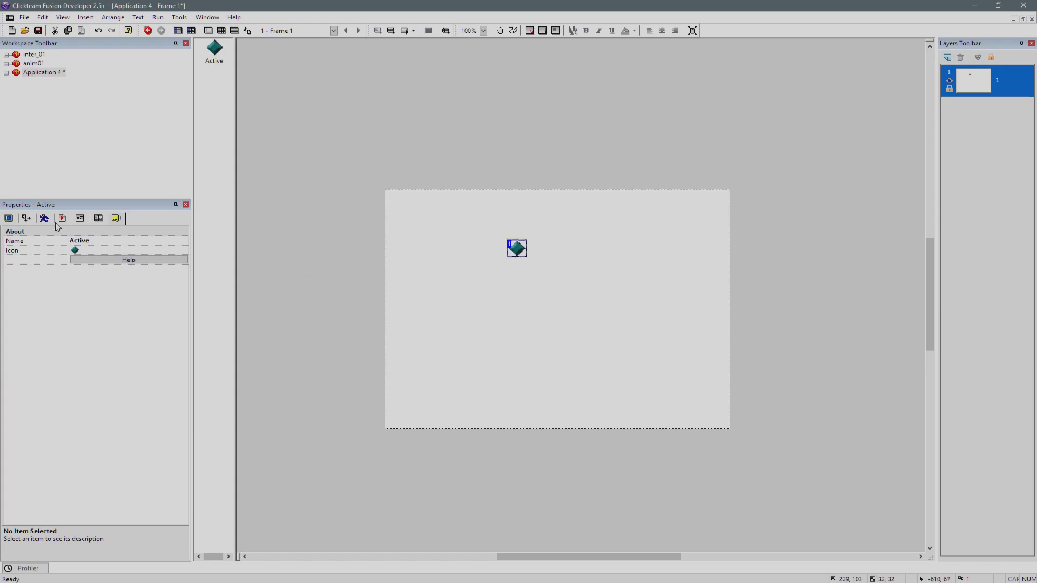
mouse_move(63, 218)
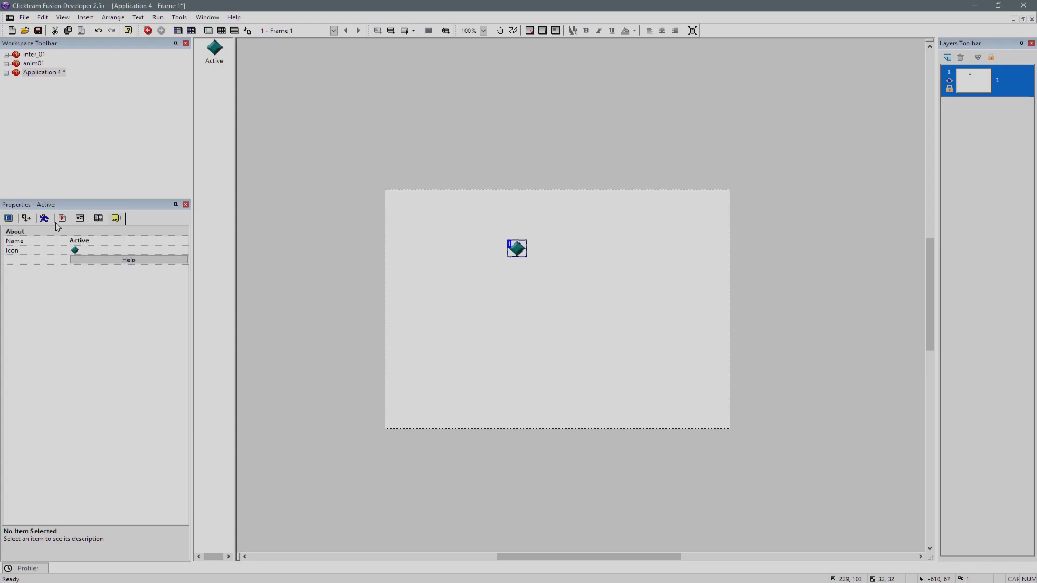
Test-run Frame 1 showing the Active object, then close the run
click(26, 218)
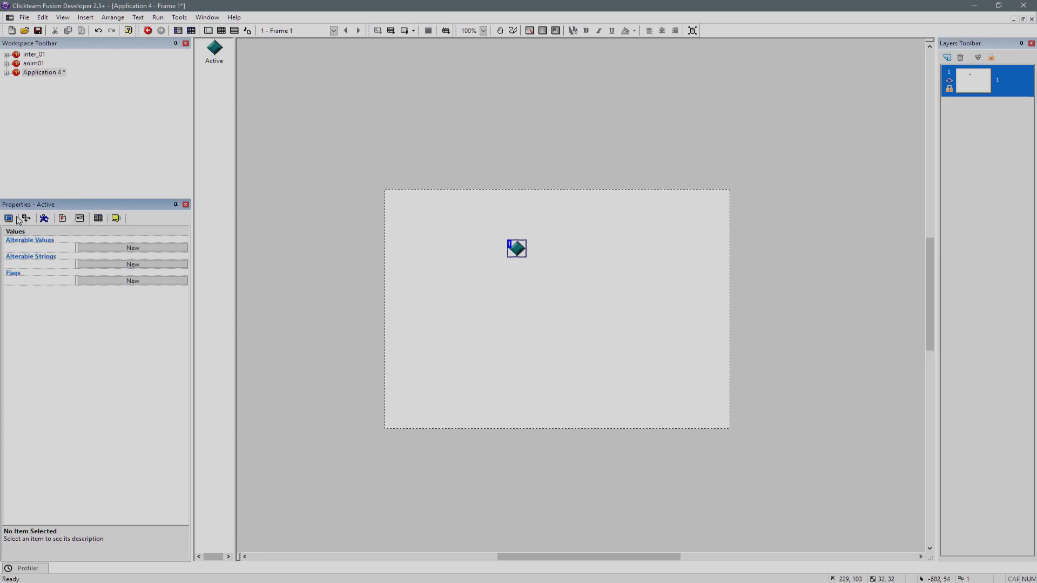
click(149, 30)
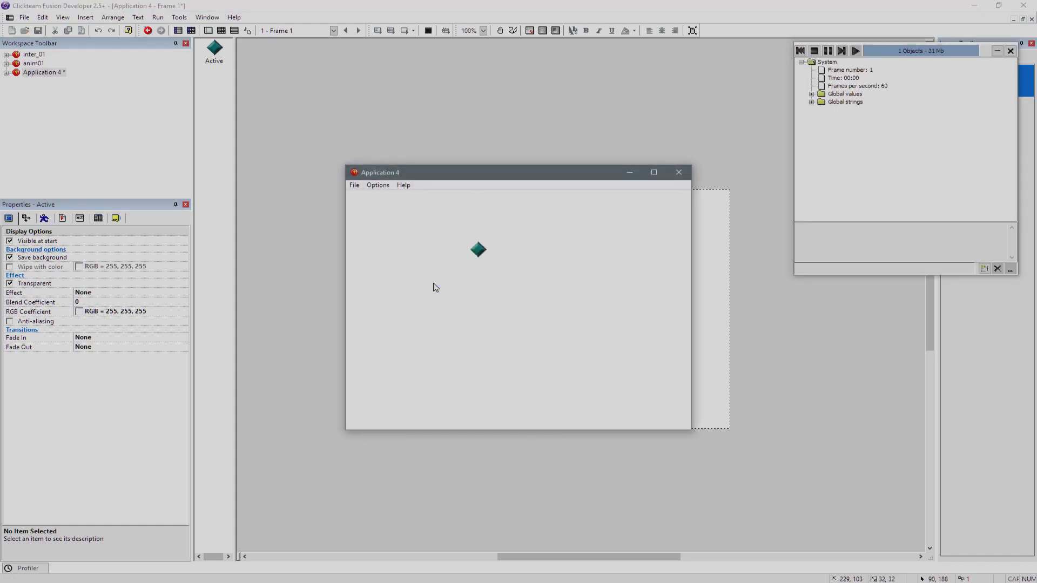
mouse_move(679, 173)
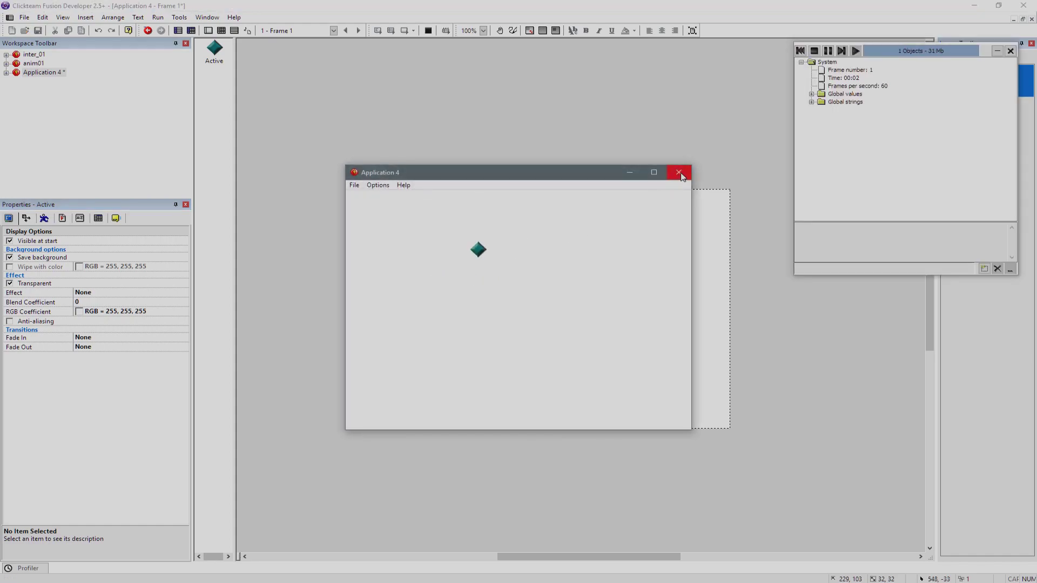
click(678, 173)
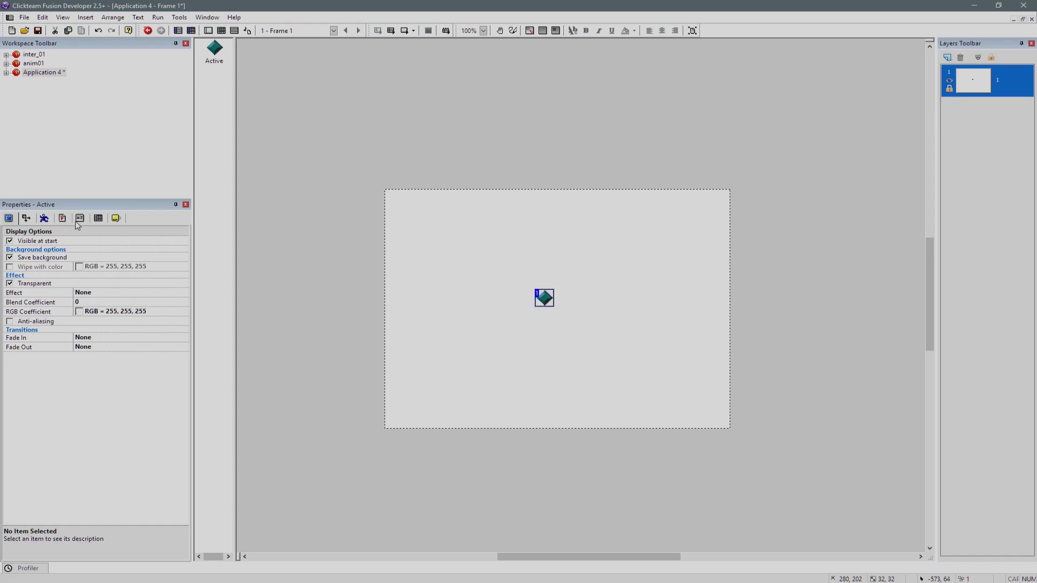
Review the Active object's Values, Movement and Size/Position property tabs
click(79, 219)
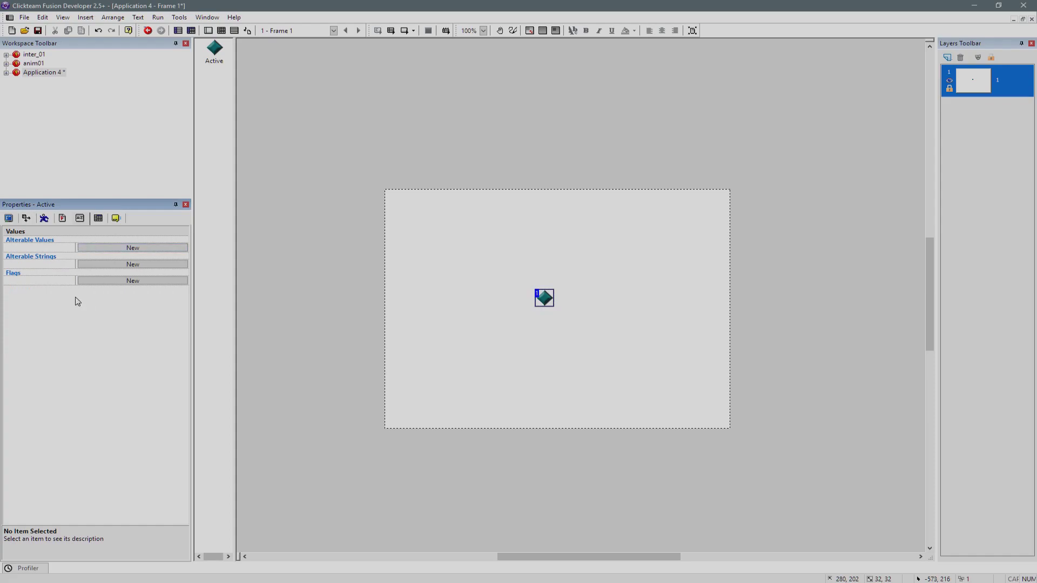
mouse_move(60, 227)
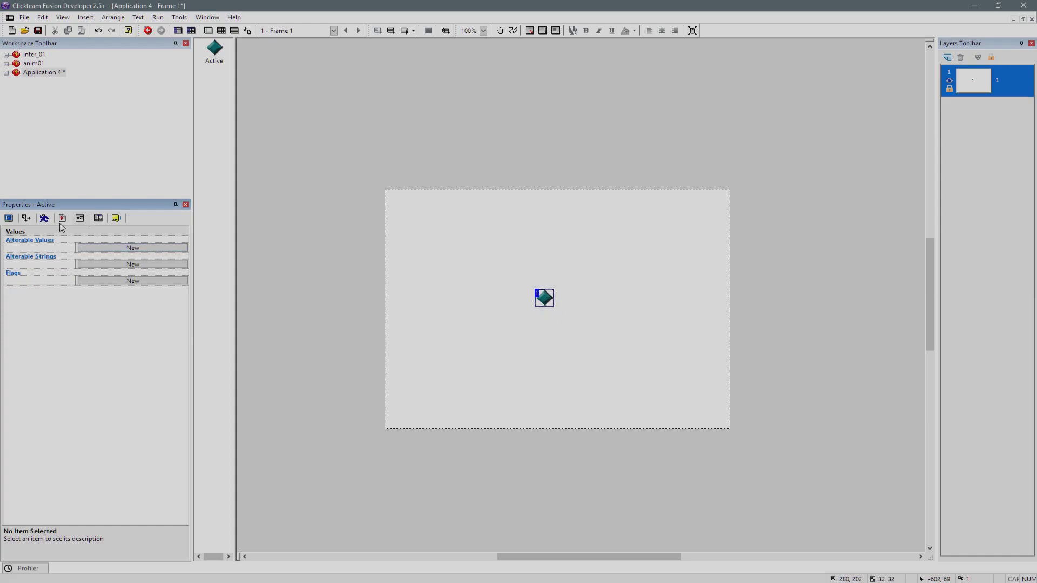
click(61, 219)
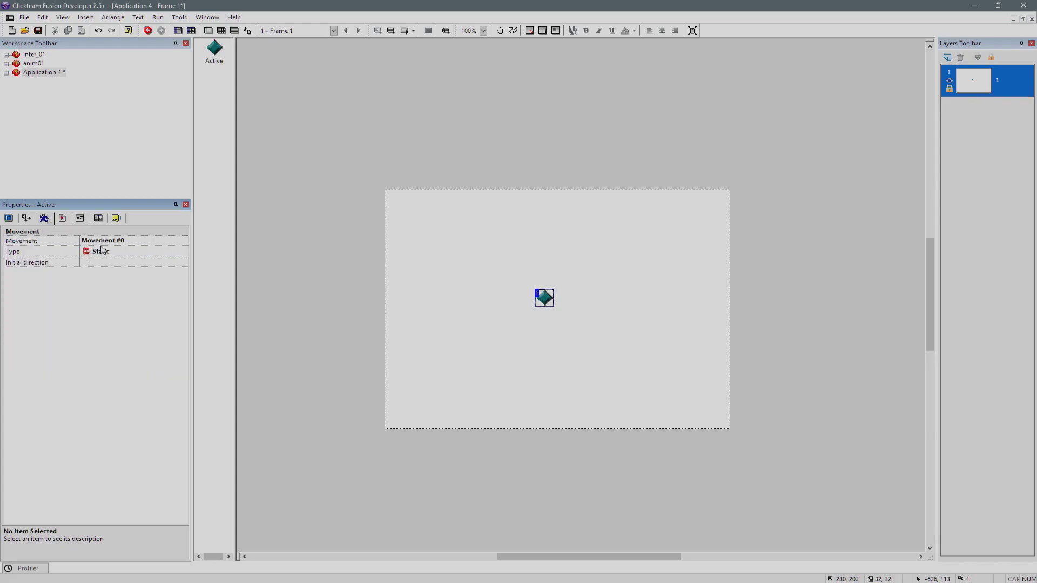
click(125, 241)
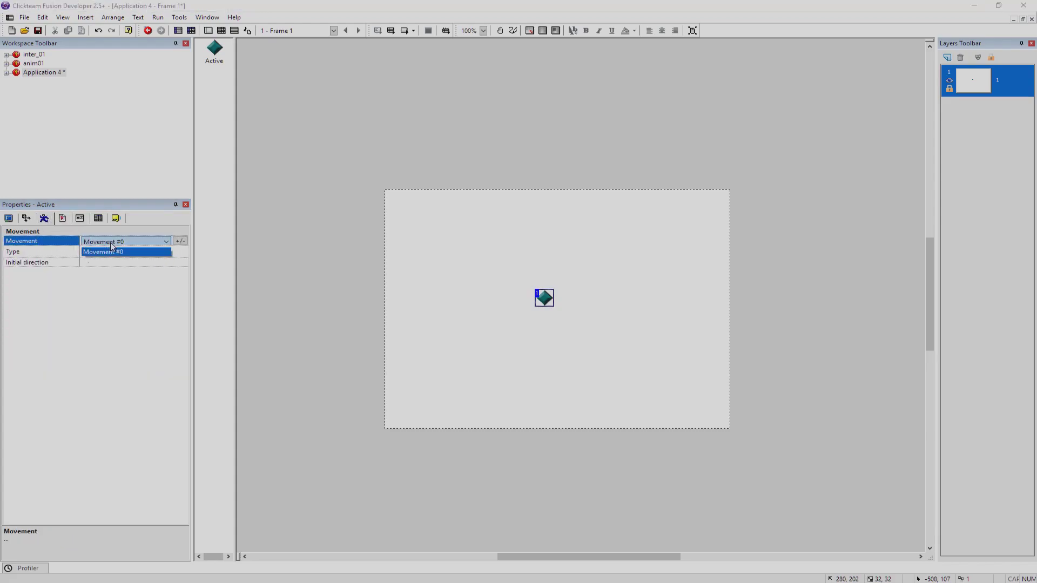
click(9, 218)
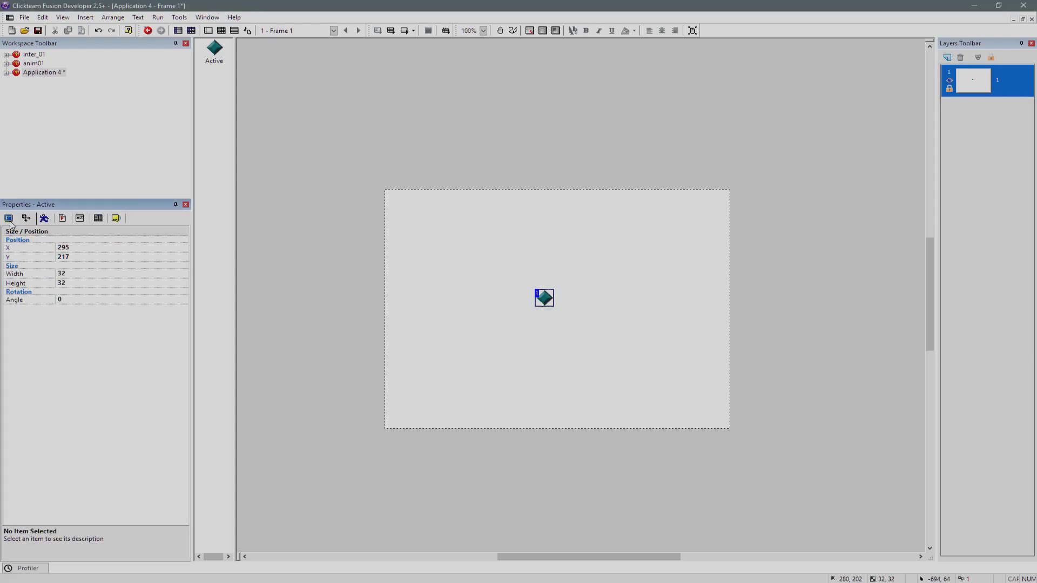
Fill the frame with diamond copies of Active, Active 2 and Active 3 and select one
click(8, 218)
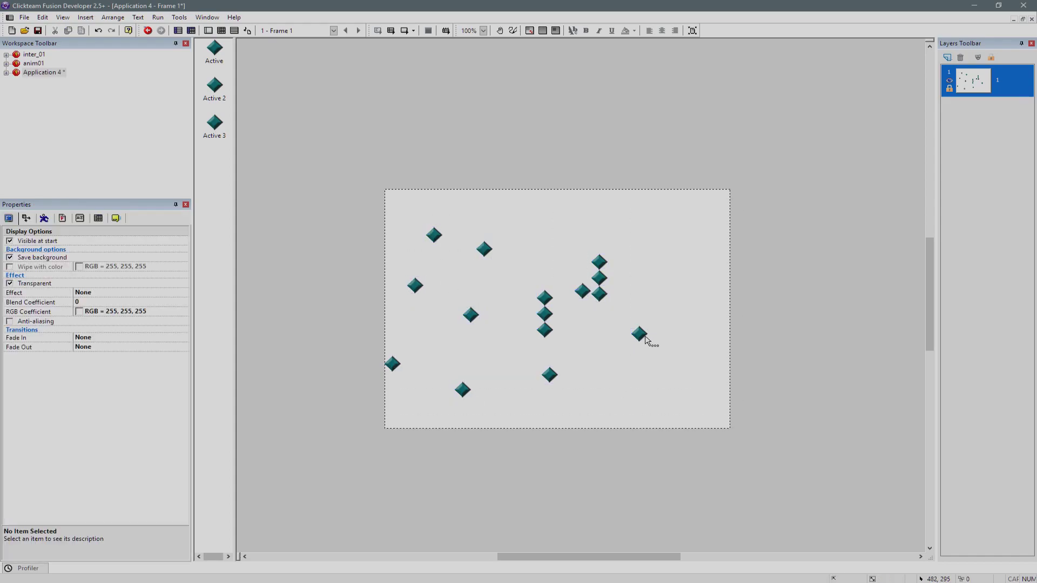
click(638, 334)
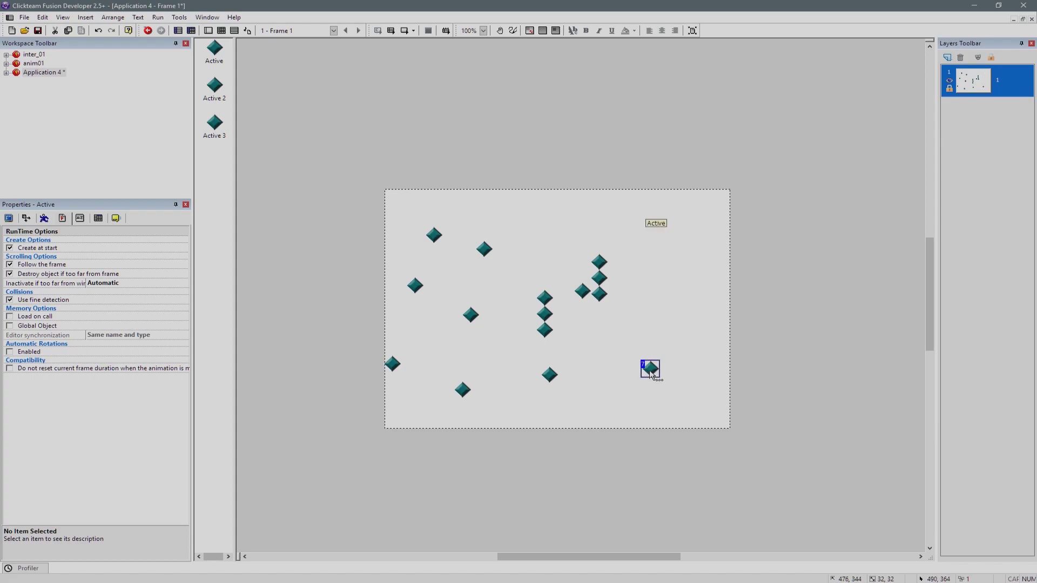
Zoom the frame to 300% and select the Active 3 diamond
double_click(650, 370)
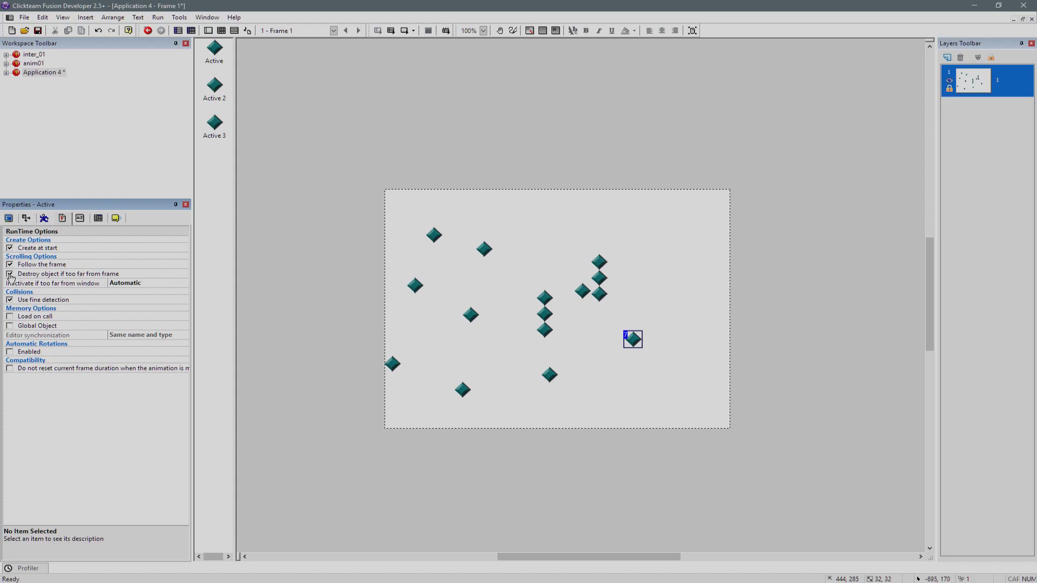
click(10, 274)
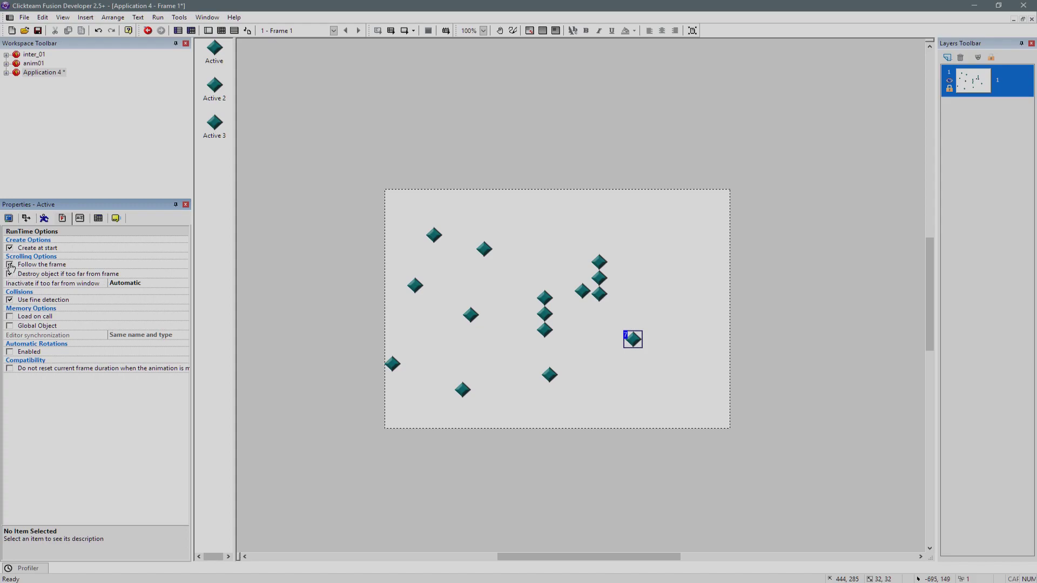
click(10, 264)
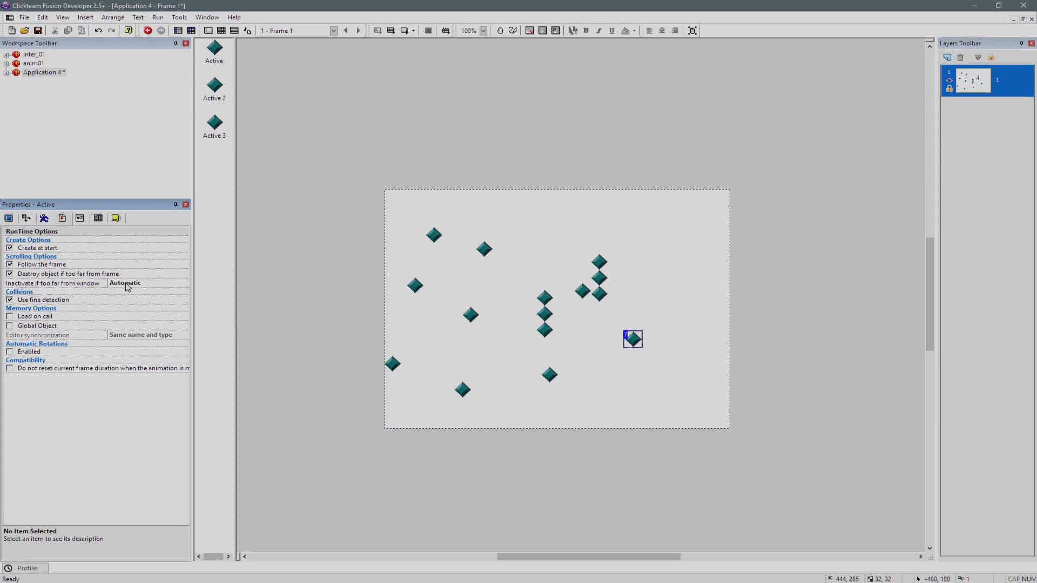
click(632, 367)
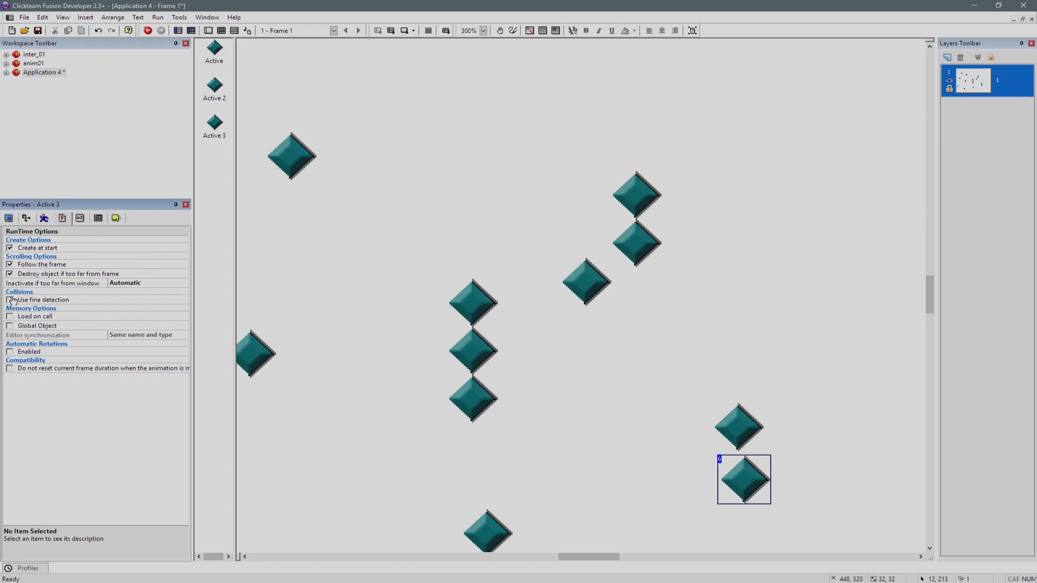
Uncheck 'Use fine detection' for Active 3, leaving Active's fine detection on
click(737, 427)
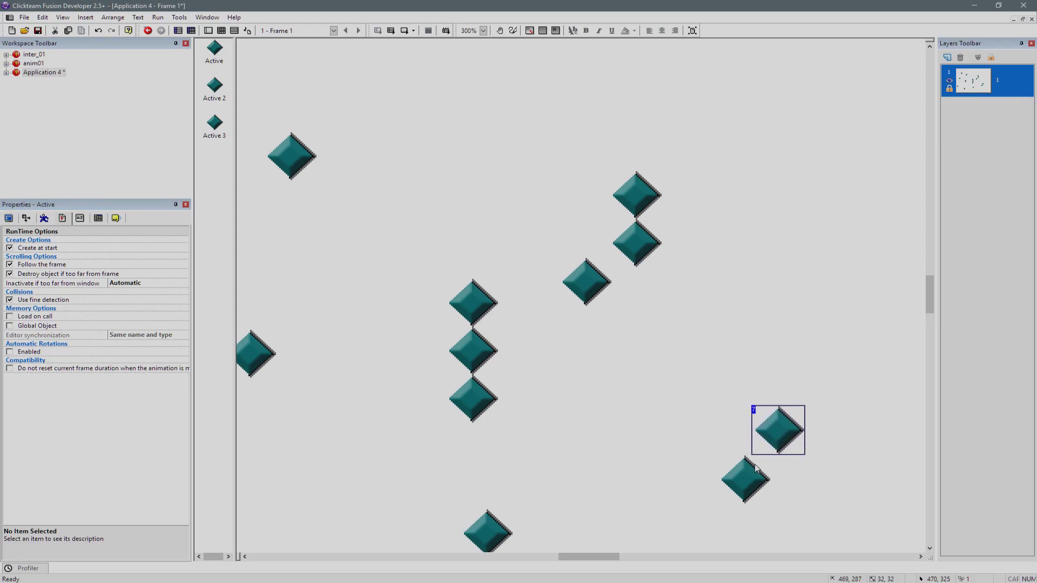
click(747, 480)
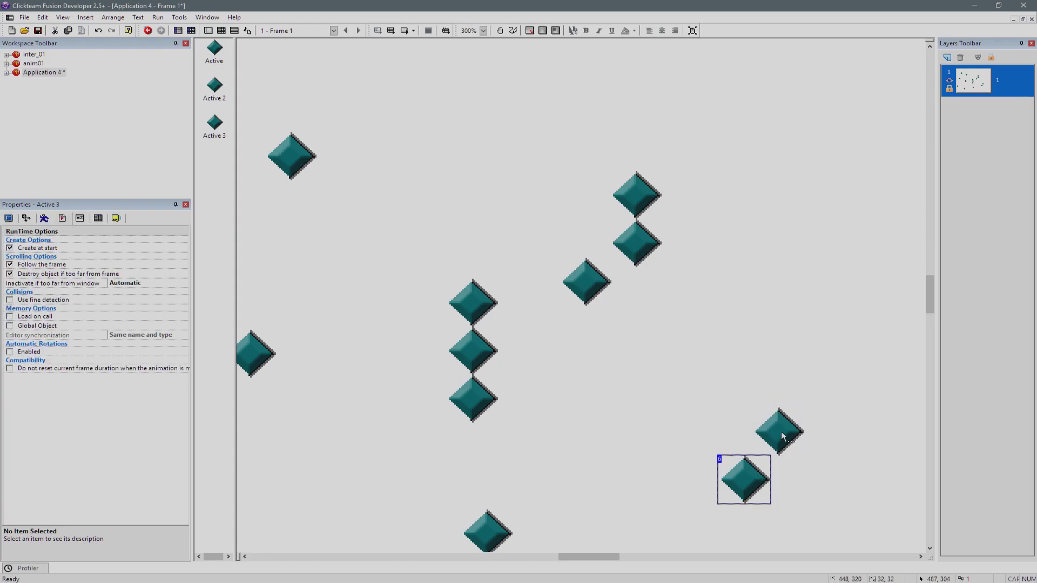
click(780, 434)
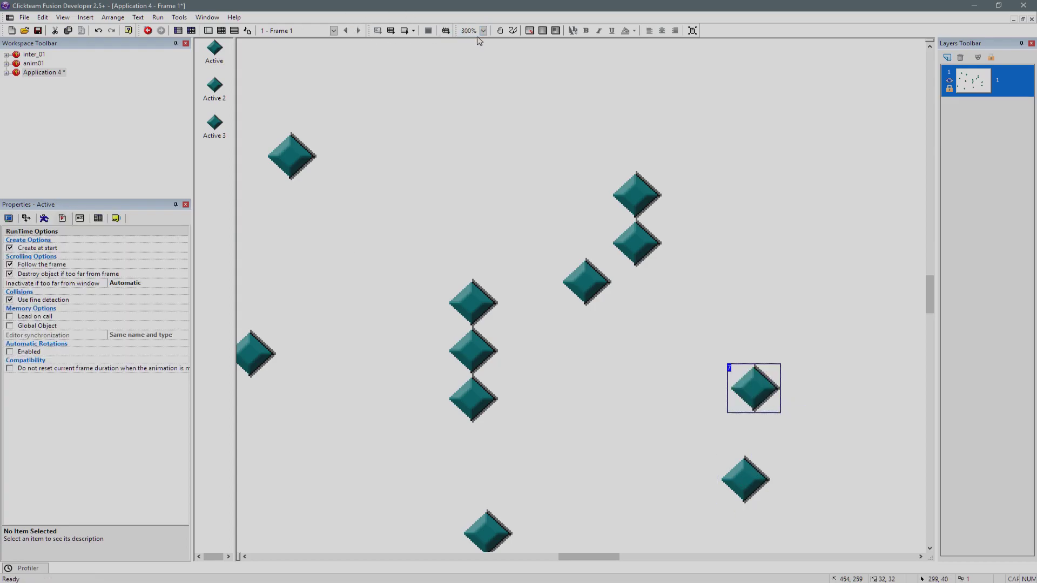
Show Frame 1's Event Editor with its empty event list
click(483, 30)
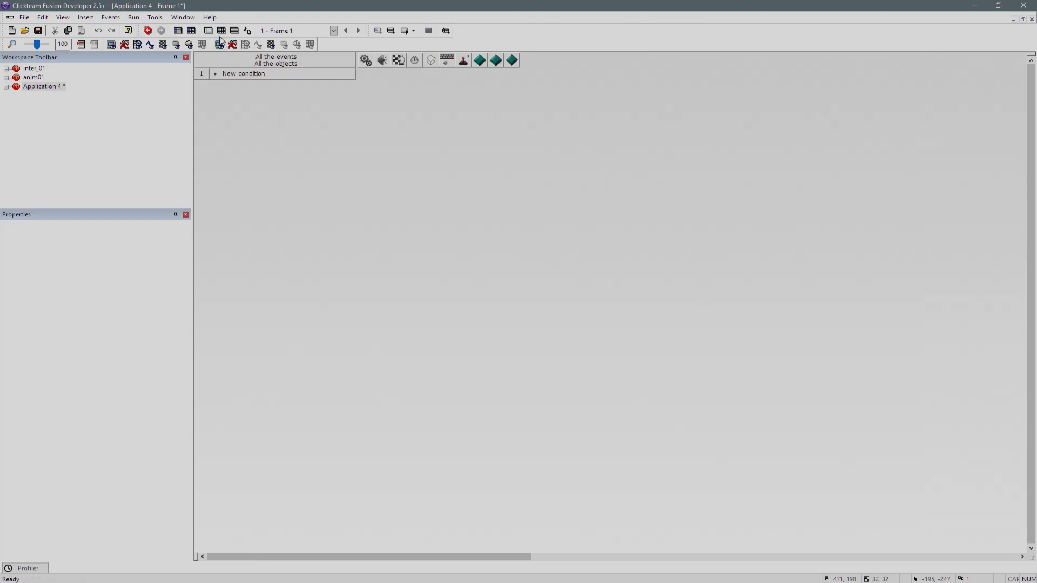
mouse_move(208, 30)
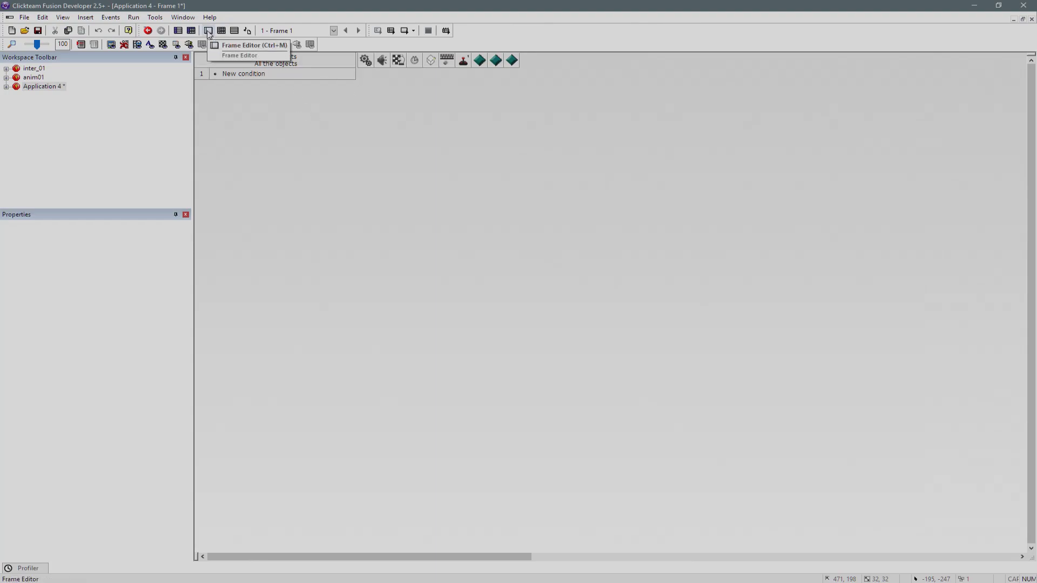
Back in the Frame Editor, uncheck 'Use fine detection' for Active and view Application 4's runtime options
click(209, 30)
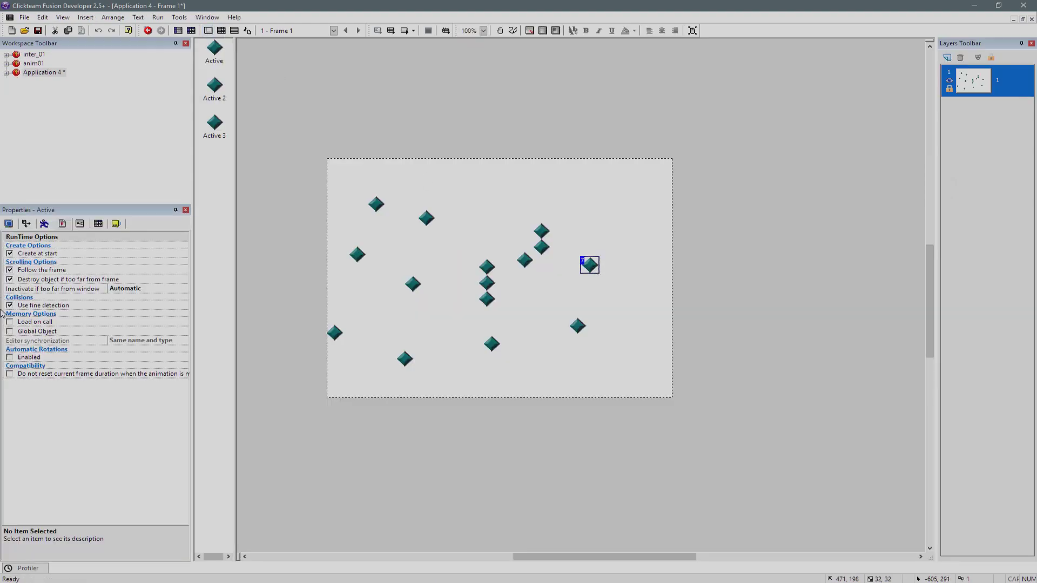
click(9, 305)
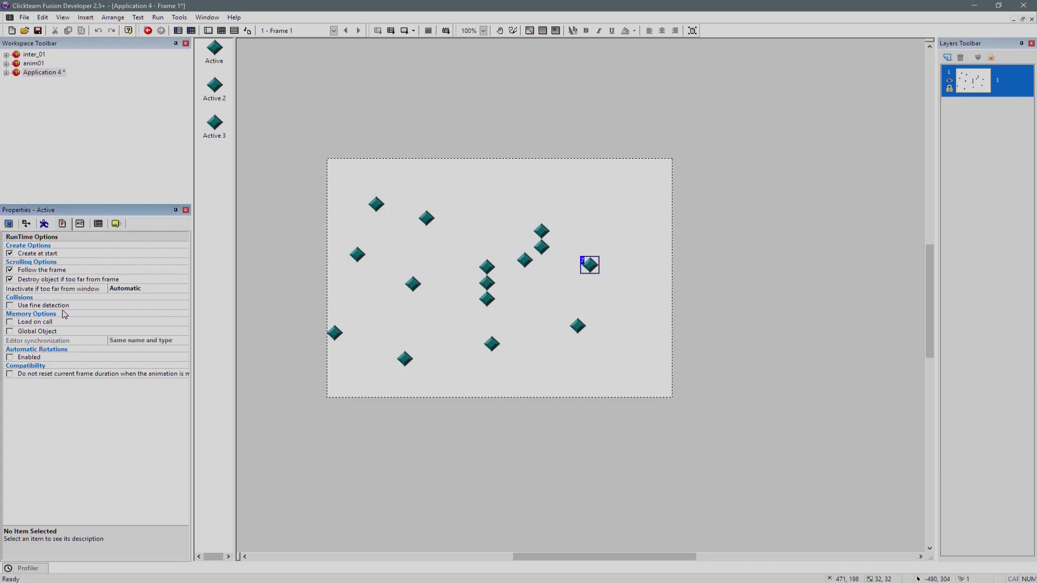
mouse_move(66, 79)
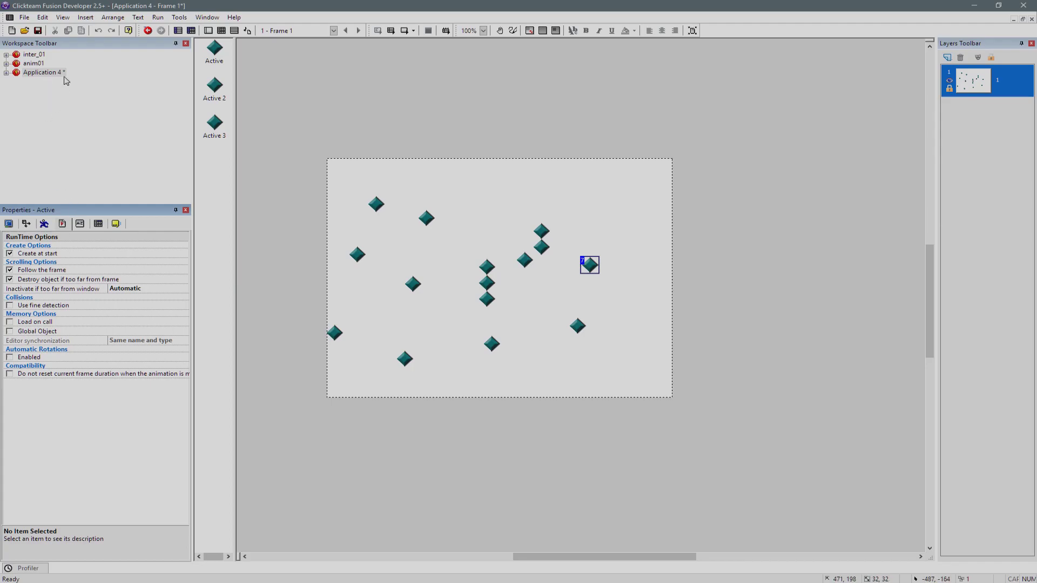
click(43, 73)
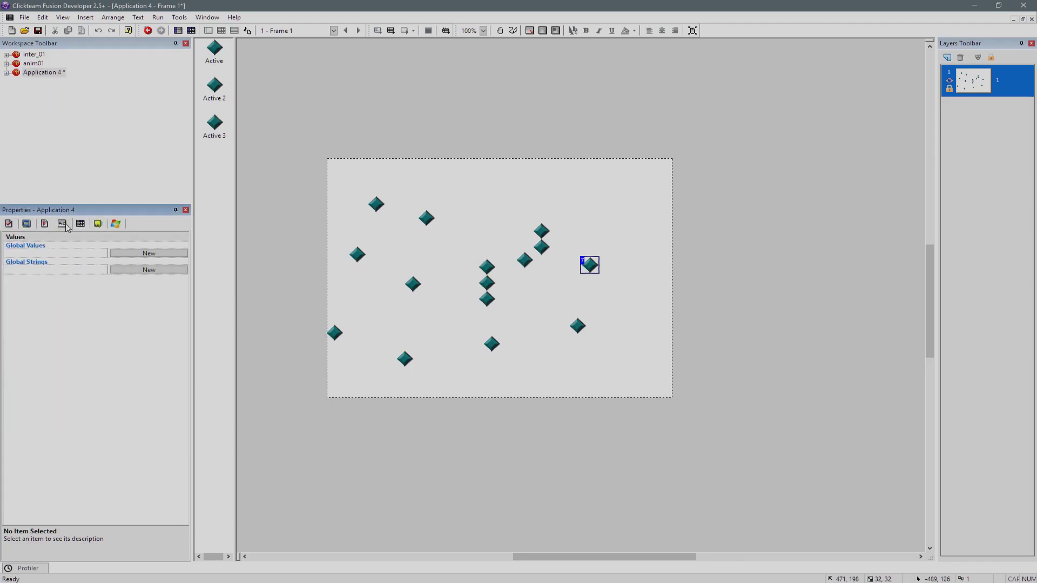
mouse_move(517, 320)
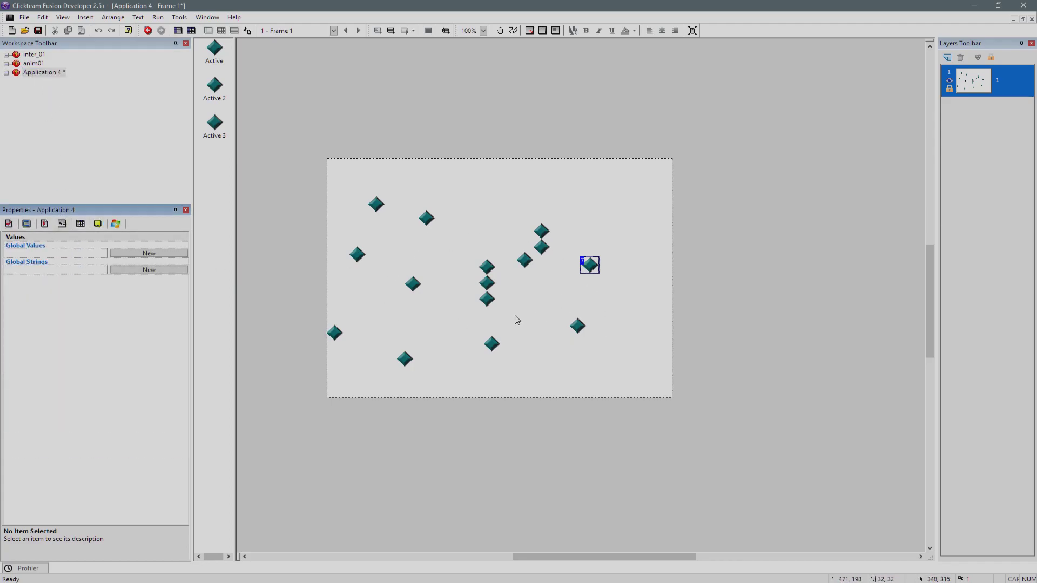
mouse_move(506, 296)
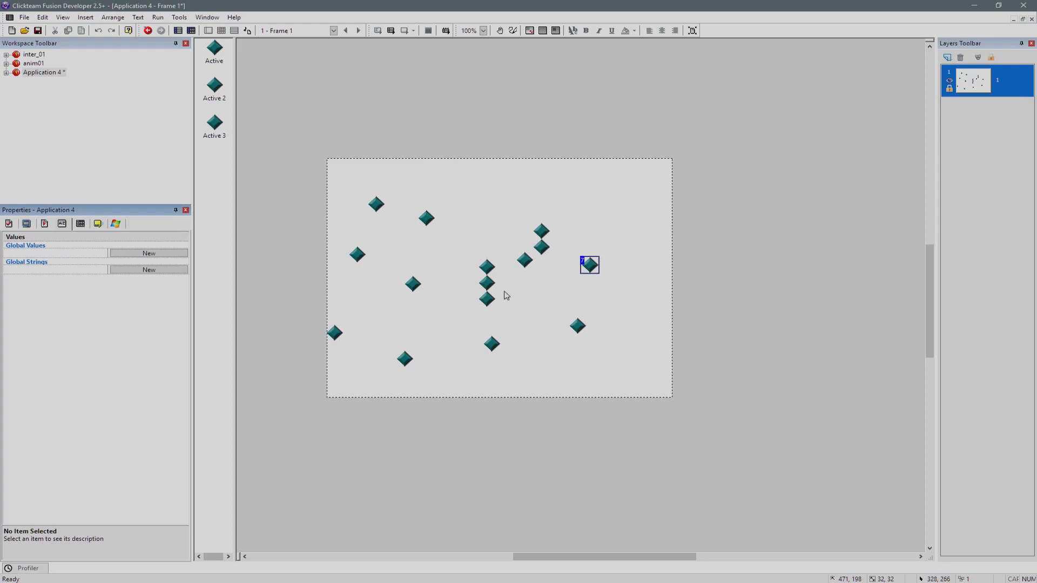
mouse_move(43, 237)
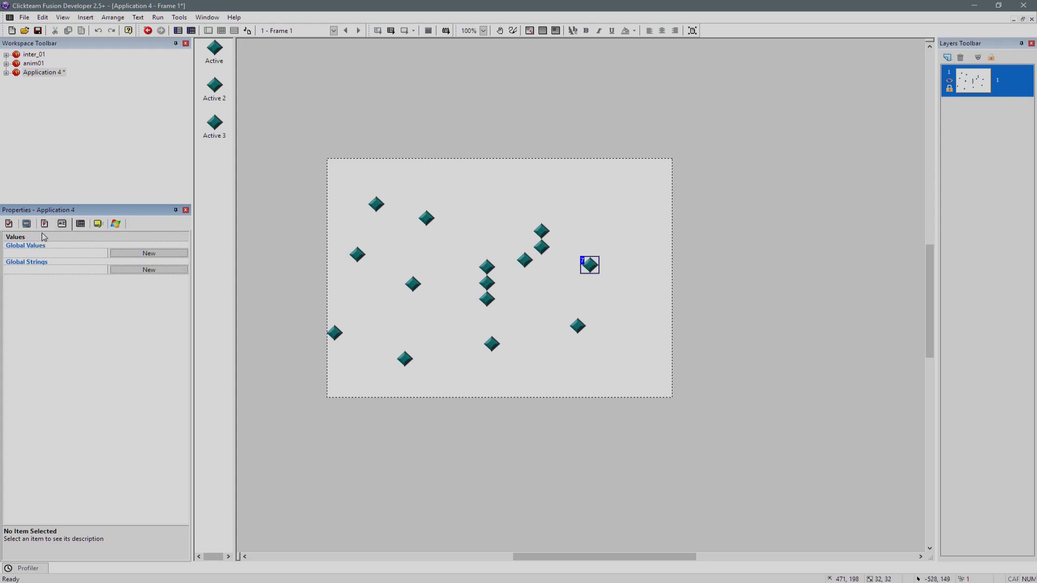
click(26, 223)
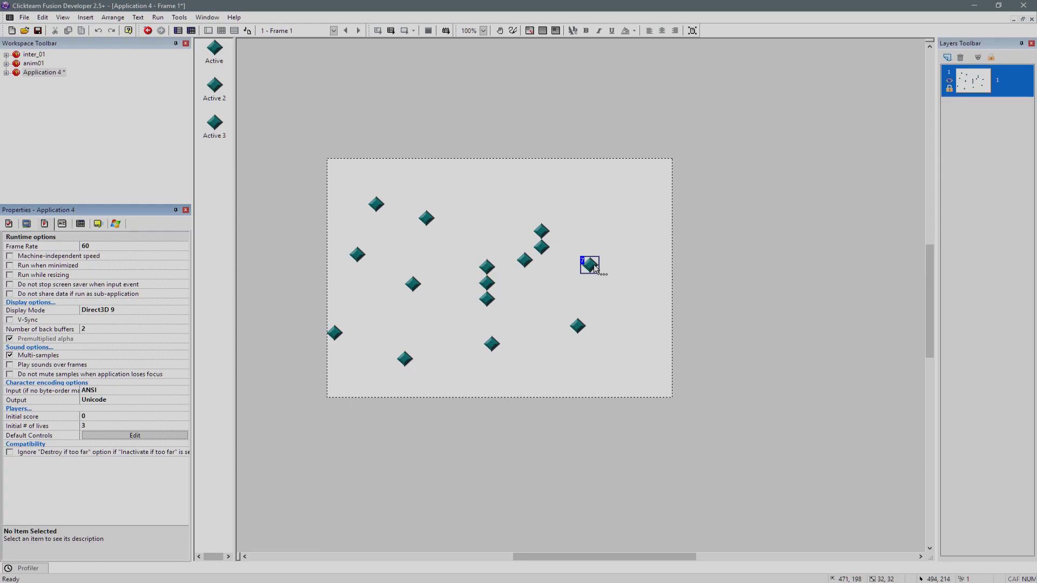
mouse_move(471, 403)
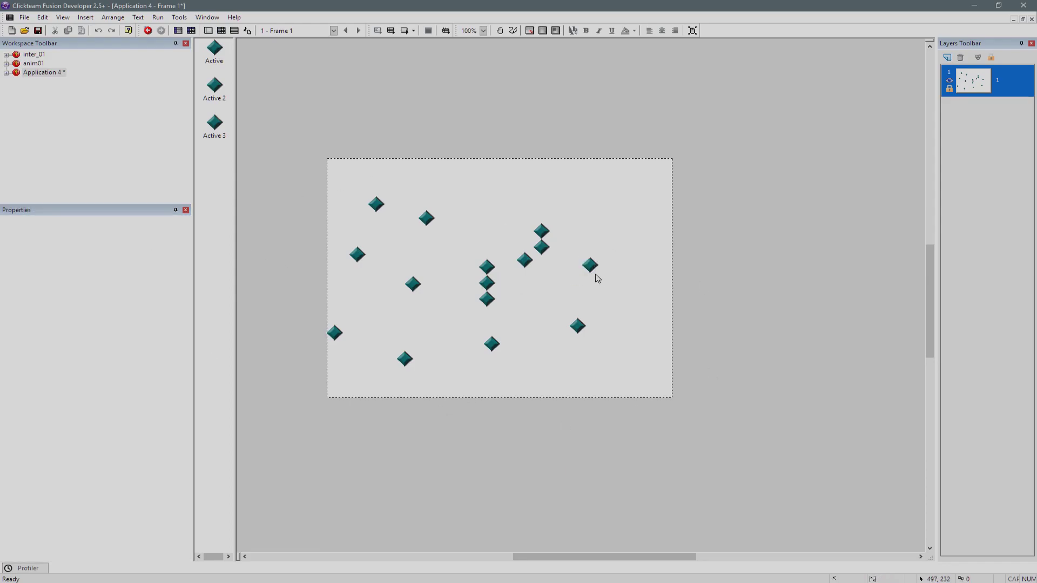
Select the Active diamond and read the description of fine collision detection
click(589, 265)
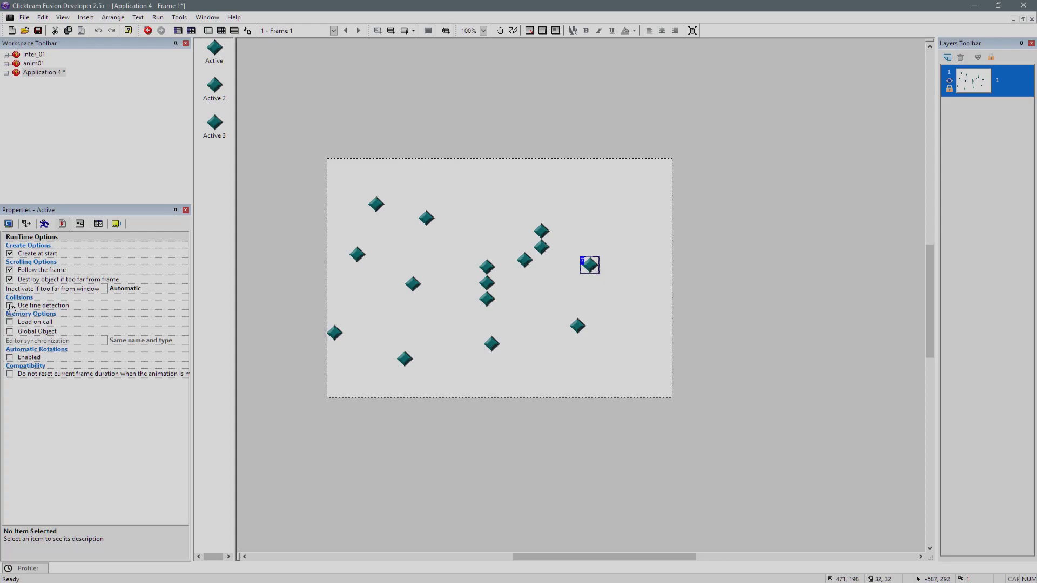
mouse_move(592, 266)
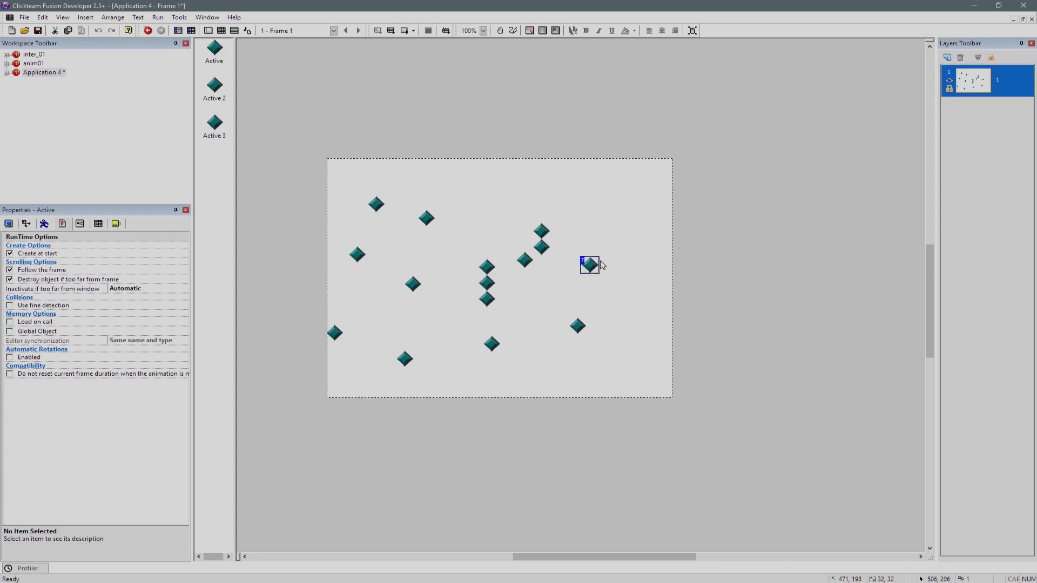
mouse_move(582, 277)
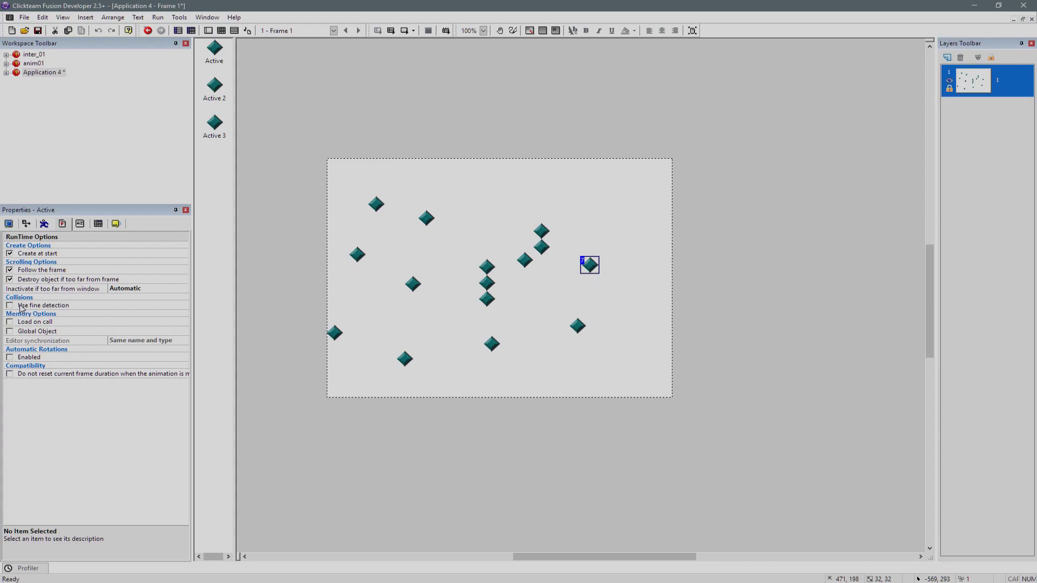
mouse_move(595, 264)
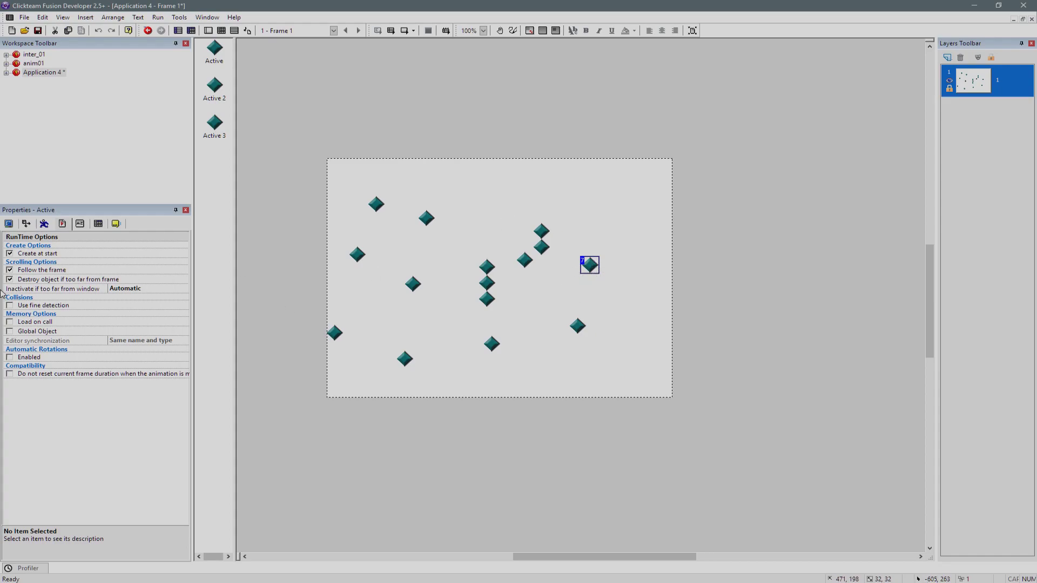
click(42, 304)
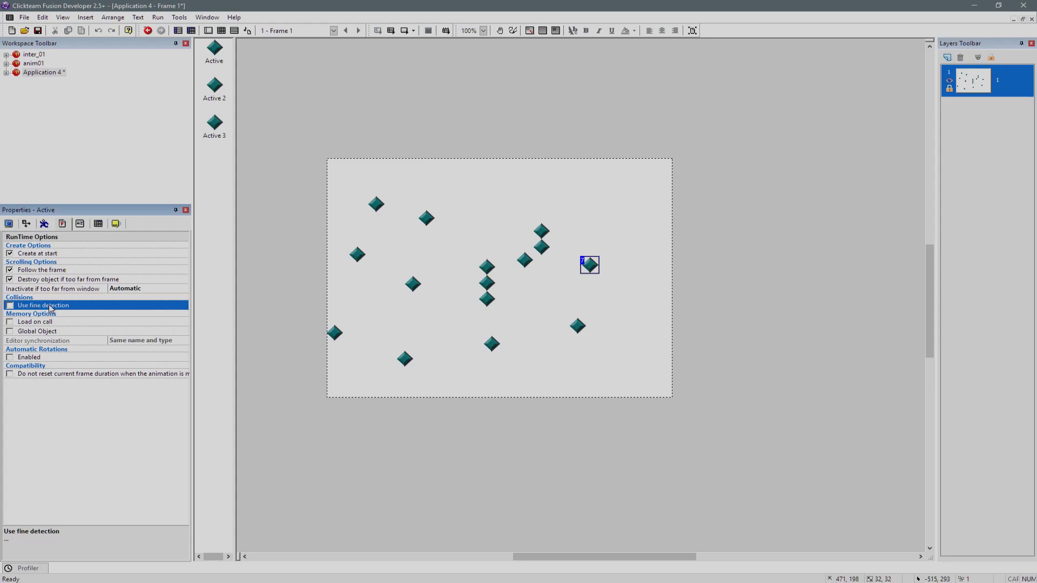
mouse_move(602, 268)
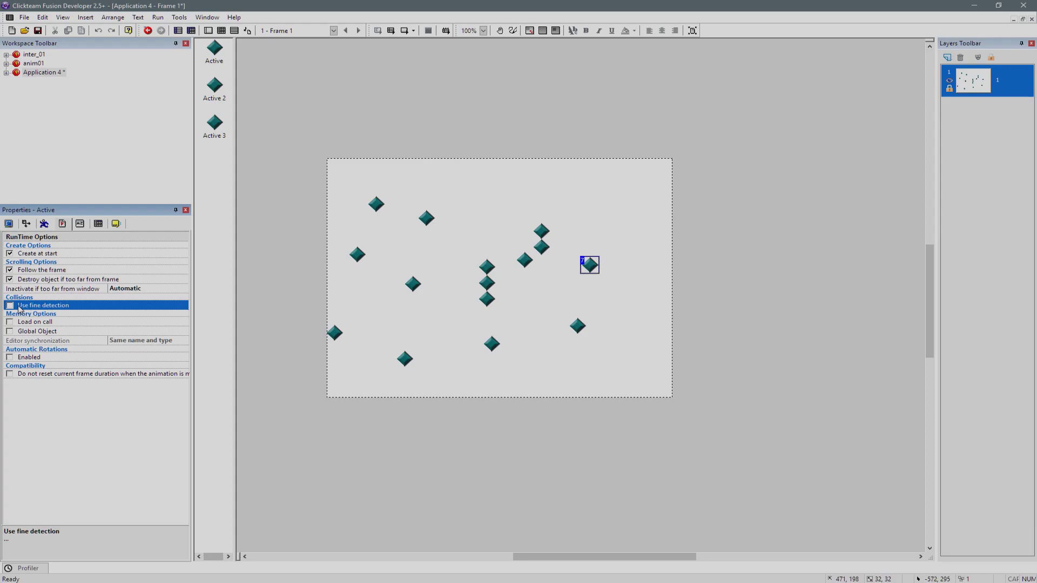
click(593, 277)
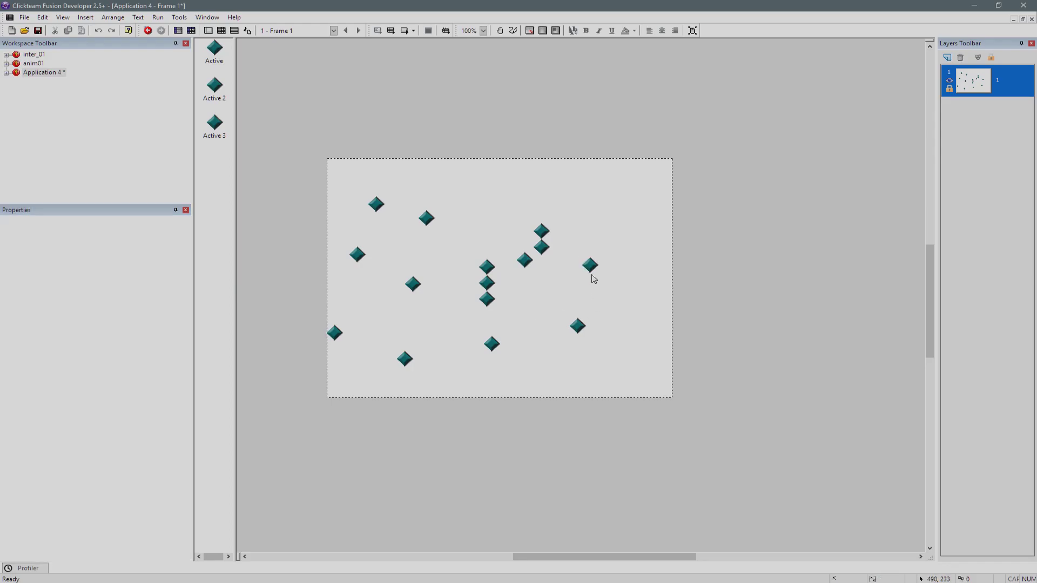
Select the off-frame Active object and rename it 'Engine'
click(590, 264)
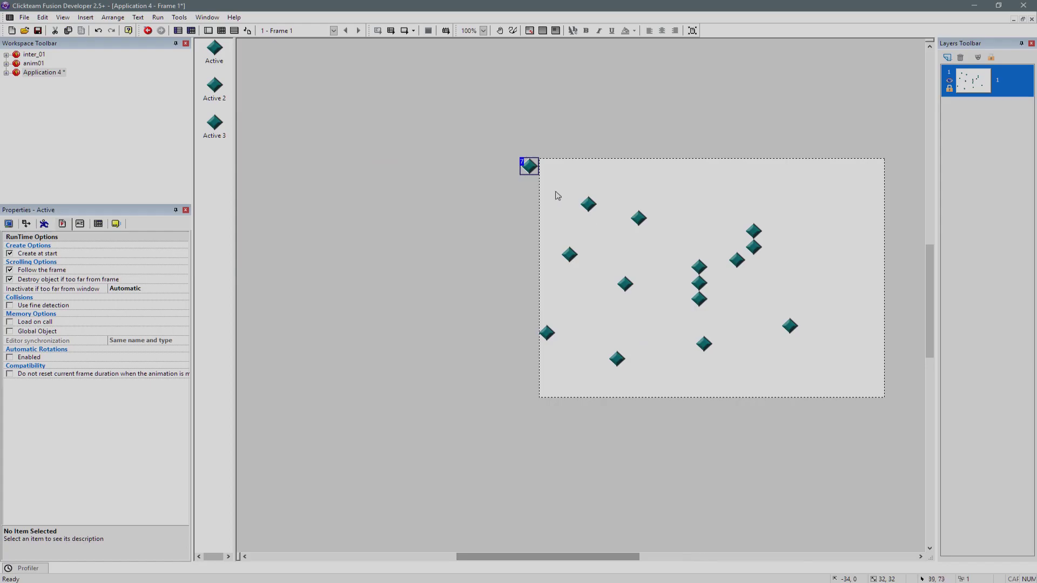
click(532, 169)
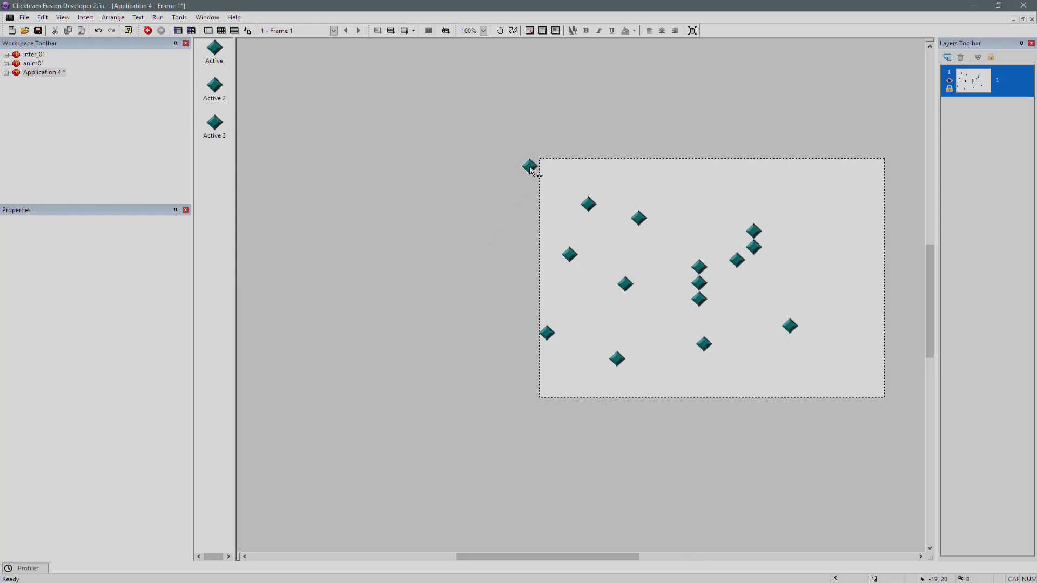
click(530, 166)
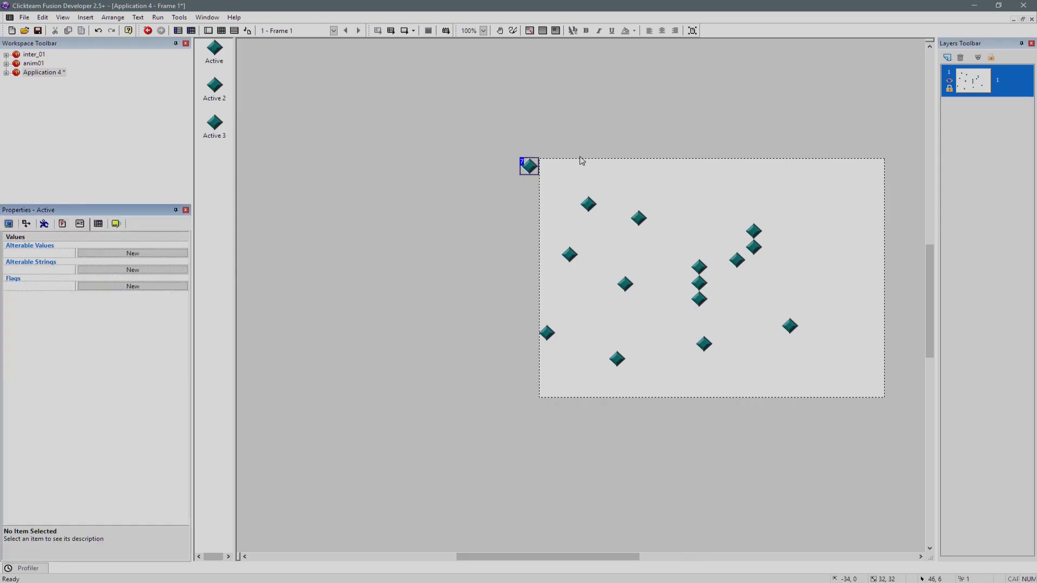
mouse_move(512, 202)
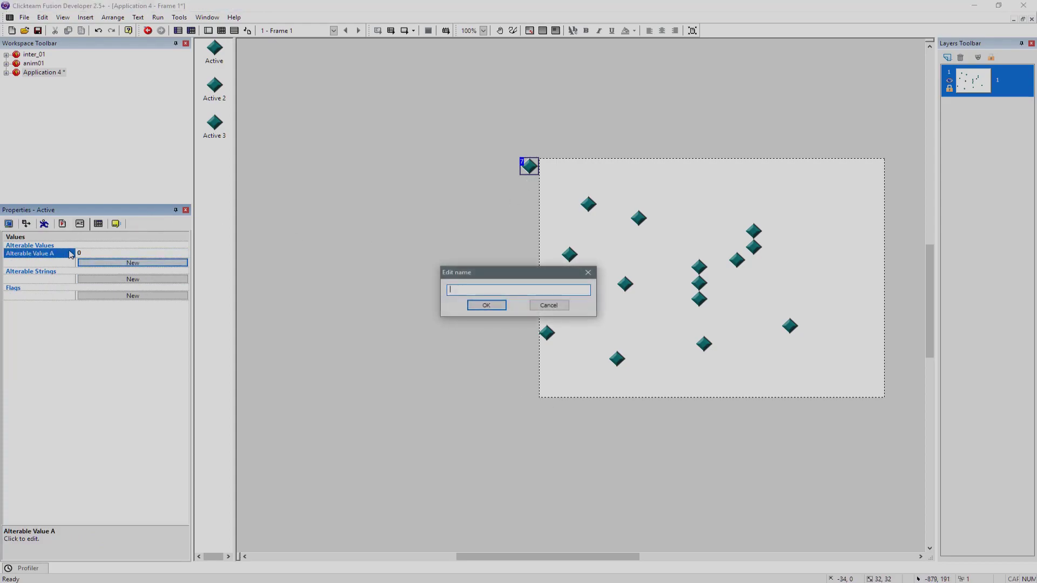
click(548, 305)
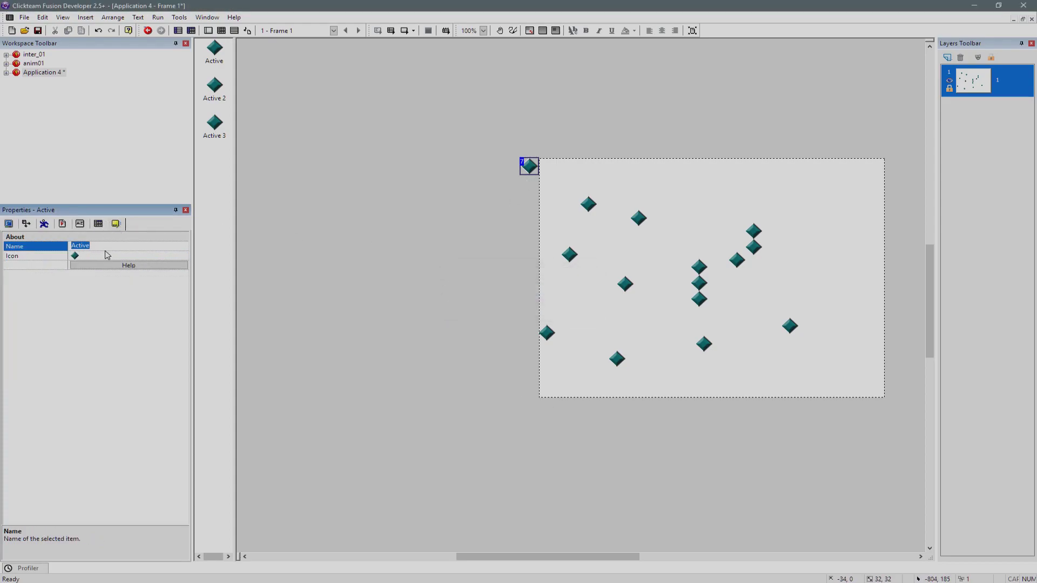
text(Engine)
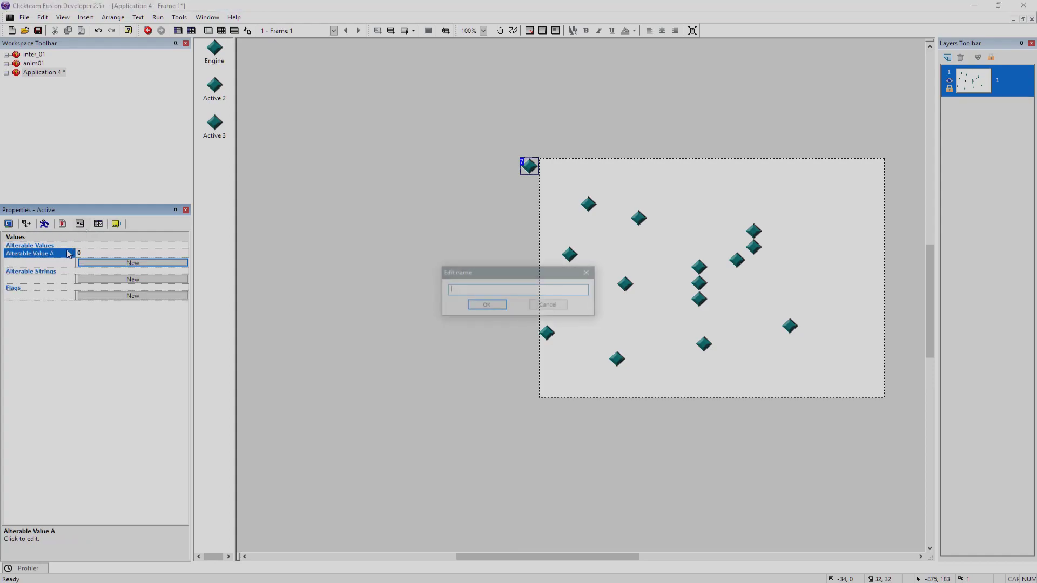
Give Engine alterable values cam_angle (434) and player_health (3434)
text(cam_an)
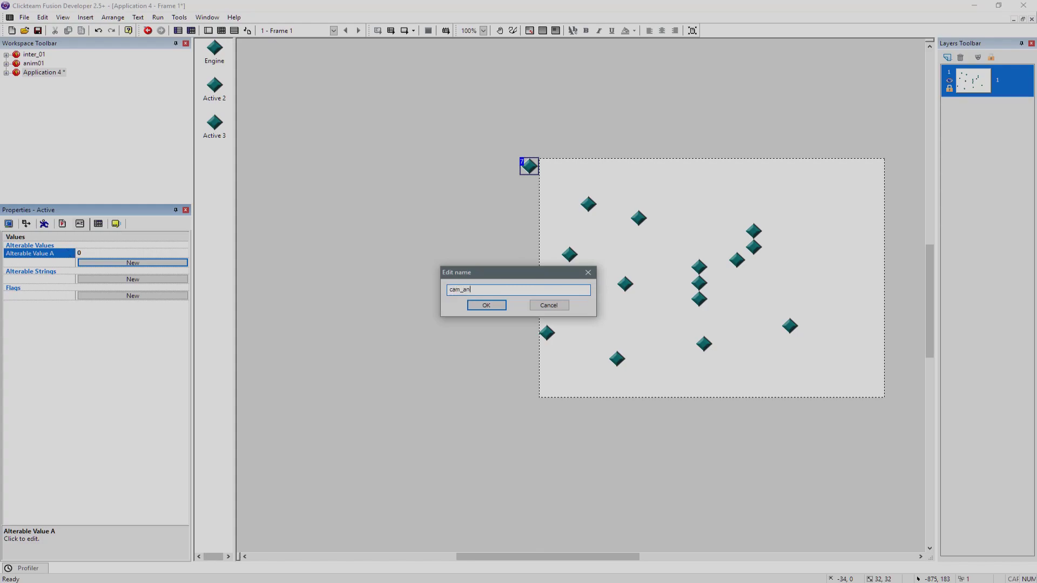
click(485, 305)
text(player_)
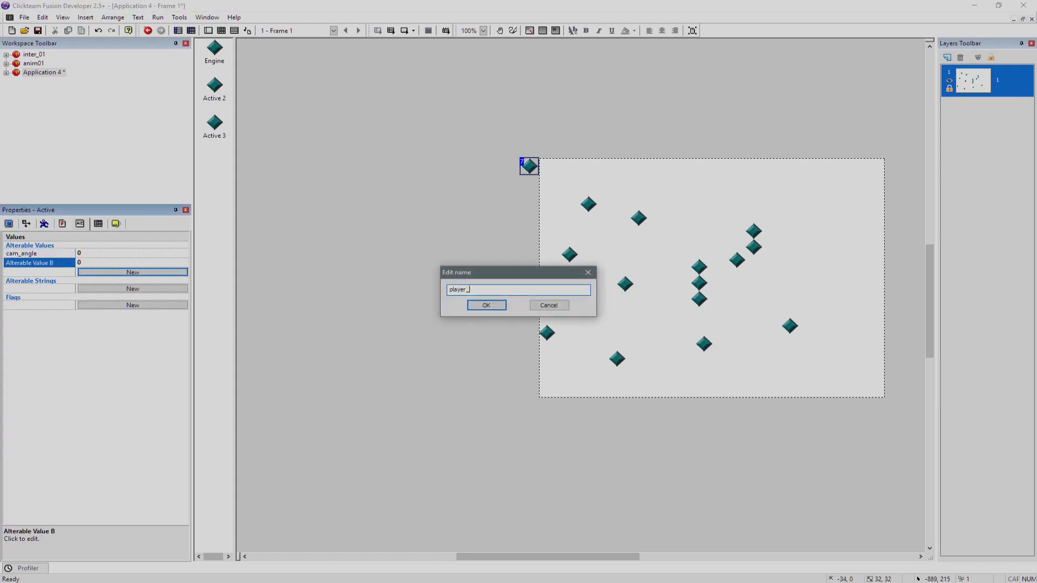
click(486, 305)
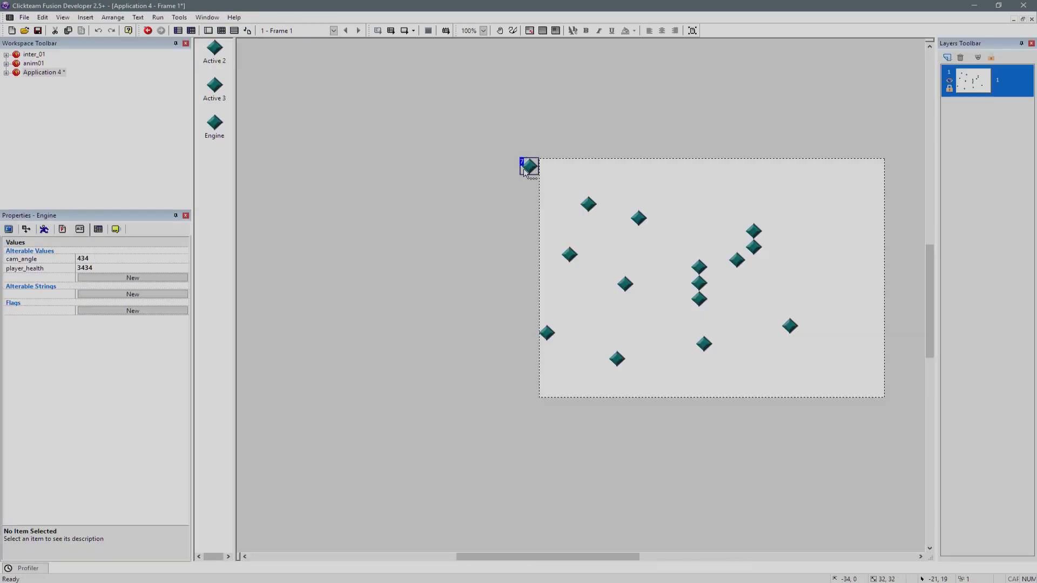
Add a player_score global value to Application 4
click(43, 73)
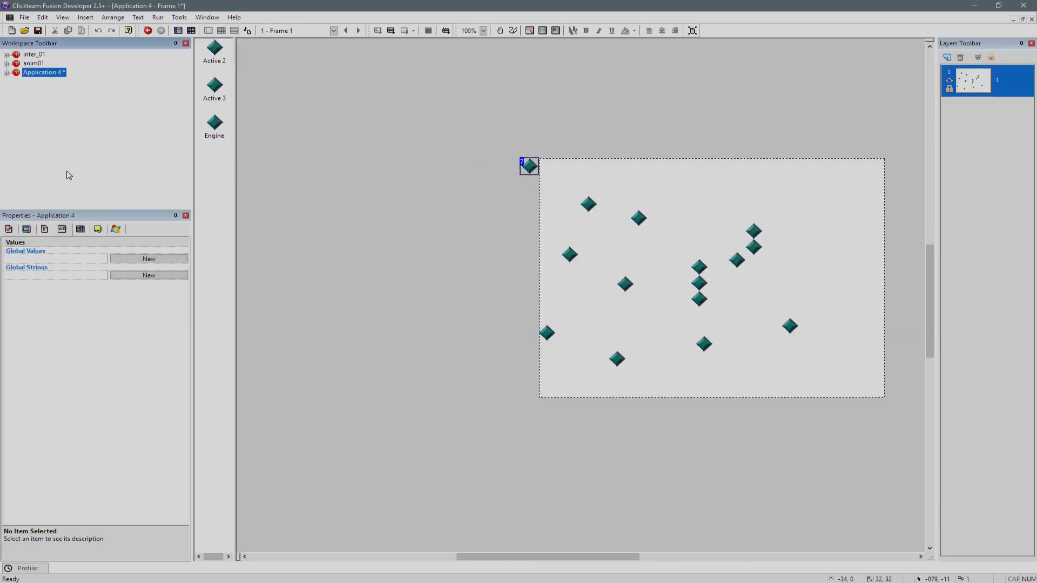
mouse_move(325, 249)
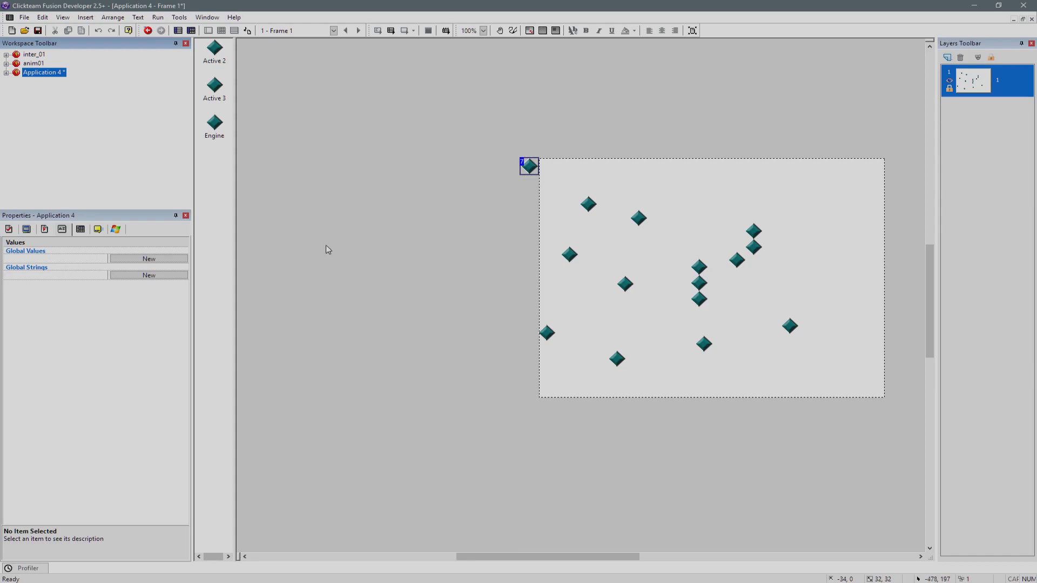
click(529, 165)
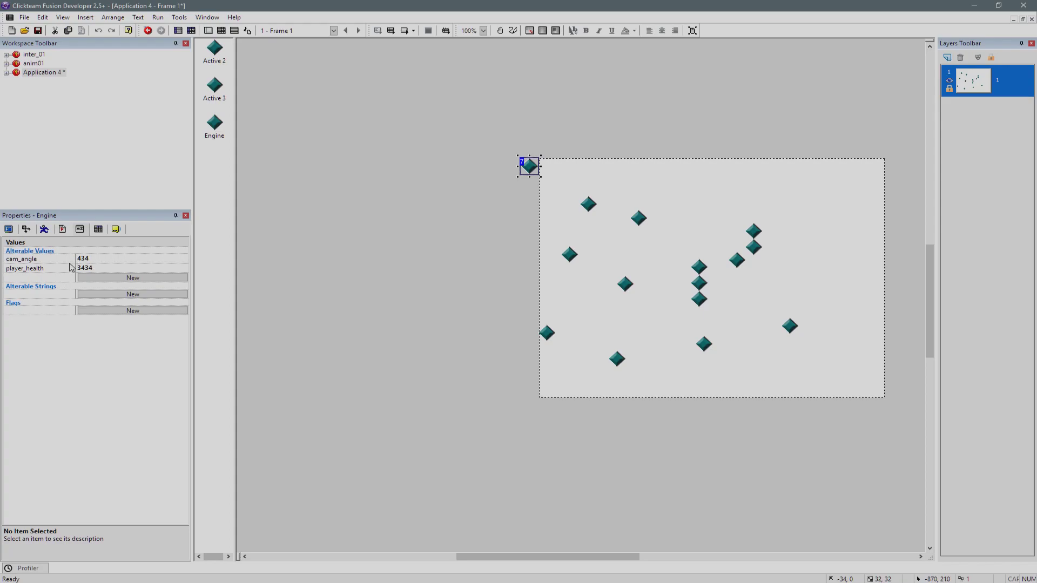
click(43, 72)
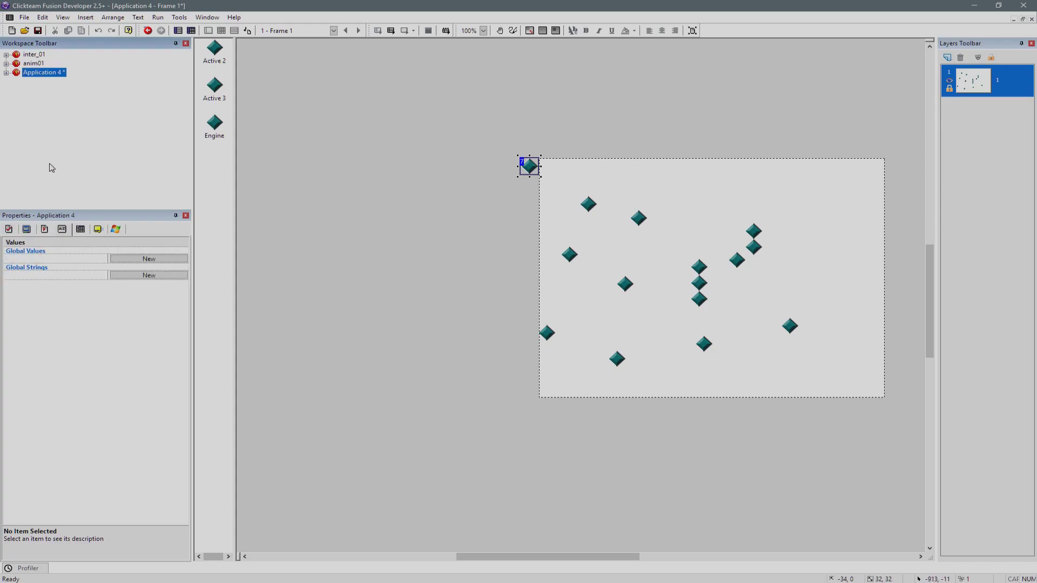
click(149, 258)
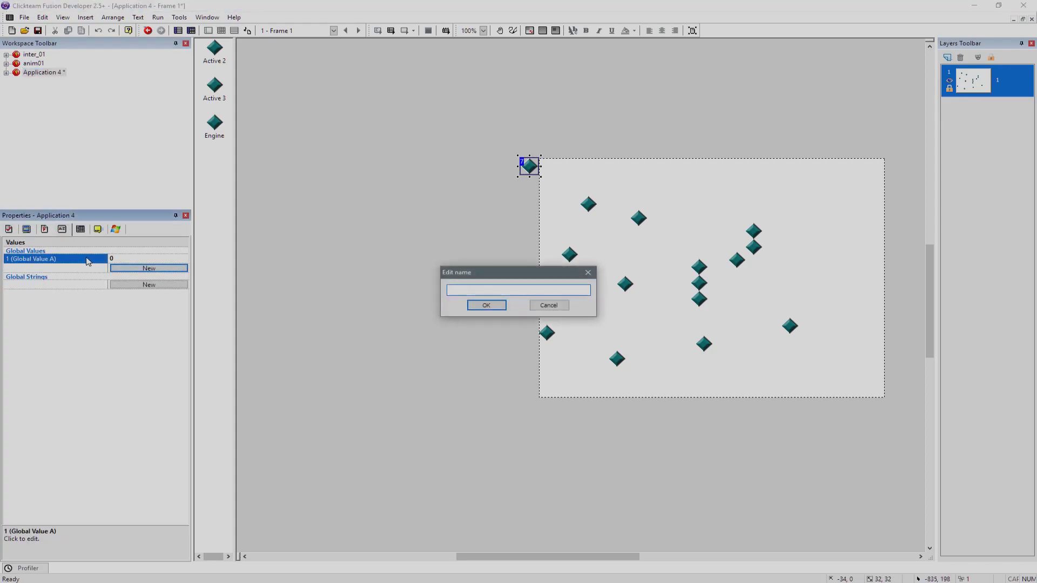
click(487, 305)
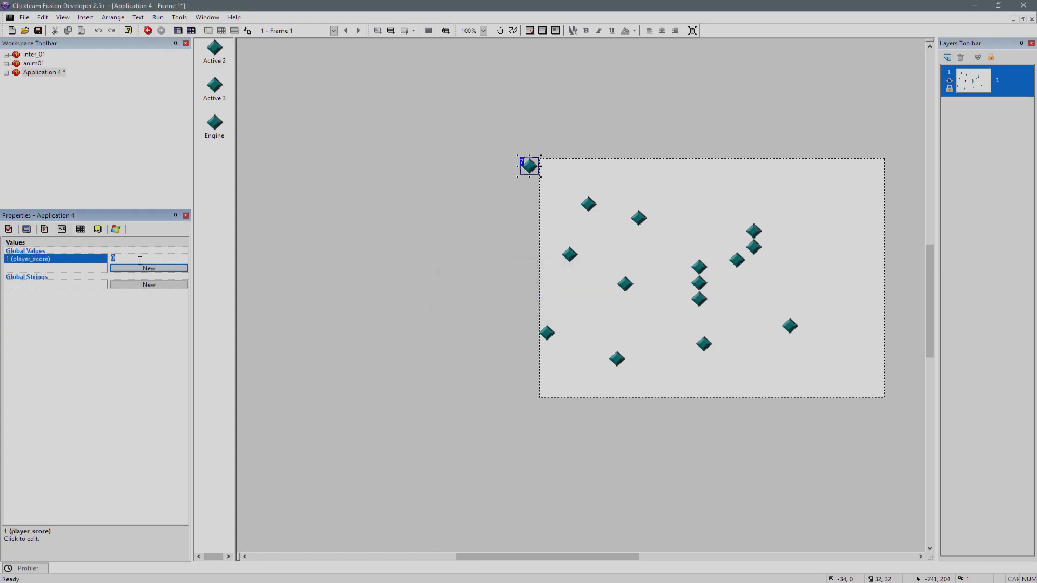
Add a third alterable value plr_score (0) to Engine
click(213, 122)
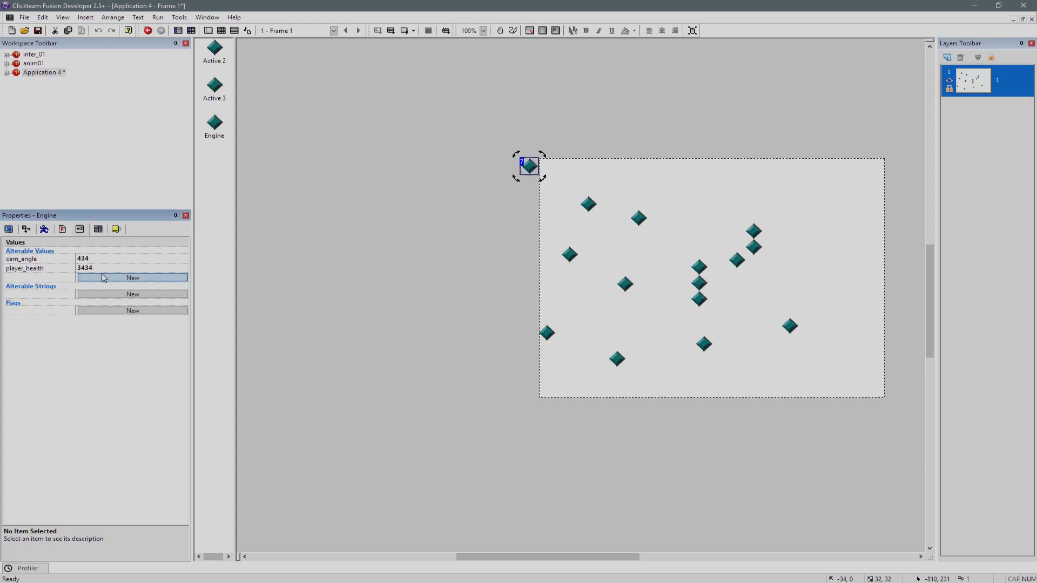
click(132, 278)
text(plr_score)
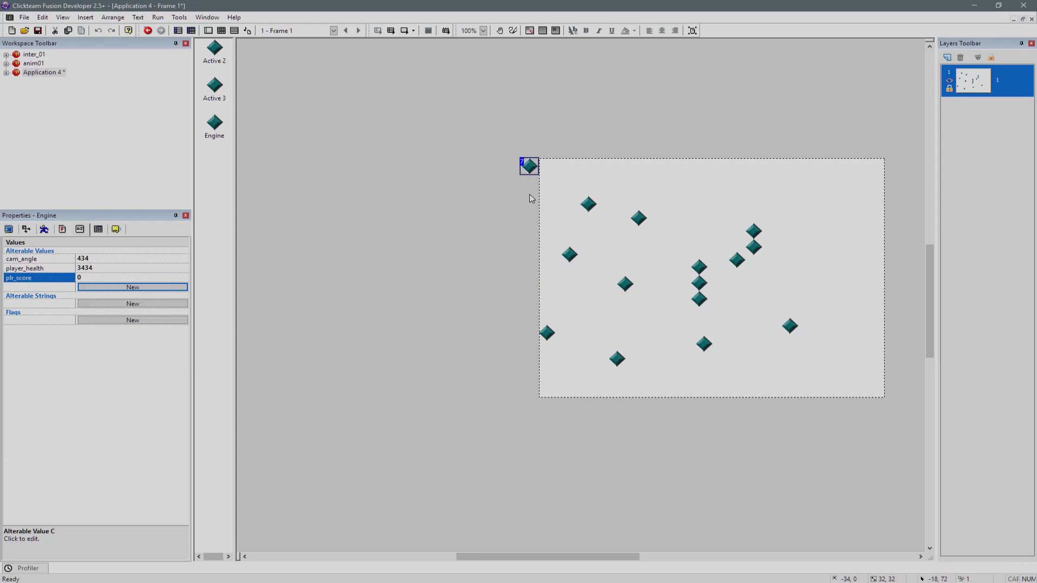
mouse_move(534, 178)
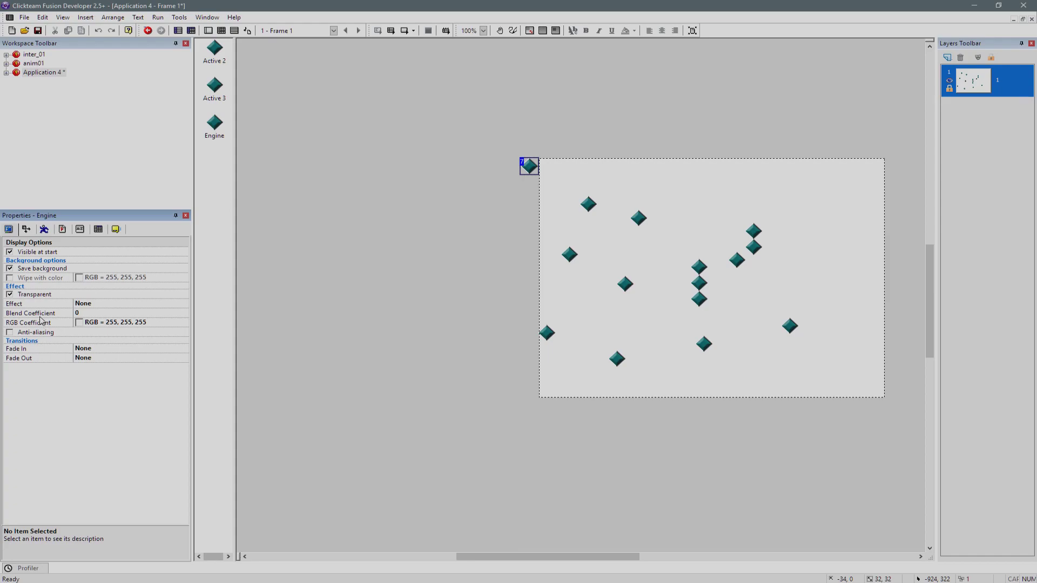
Uncheck Visible at start, Save background and Transparent in Engine's display options
click(10, 251)
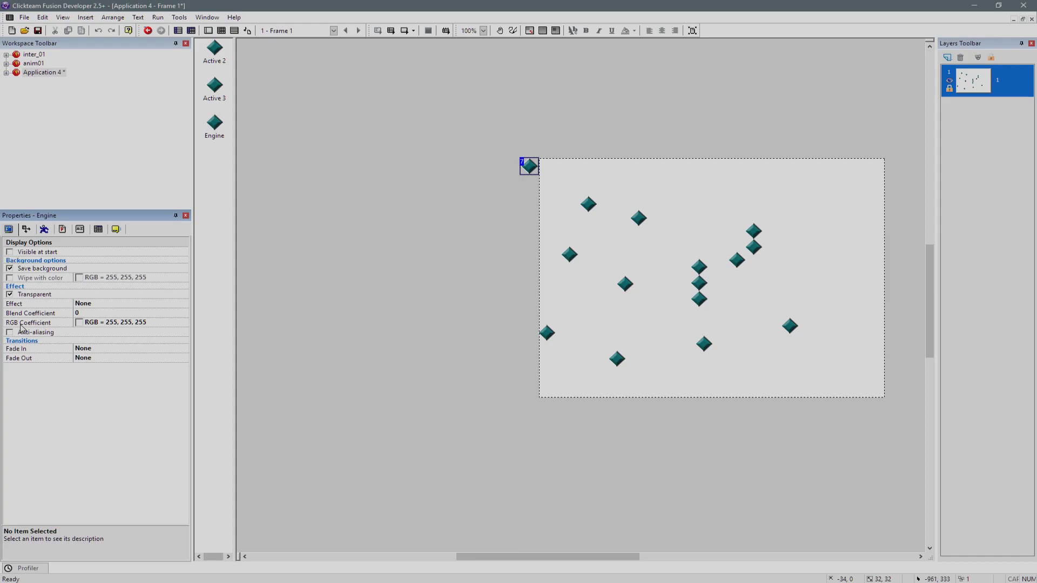
mouse_move(529, 261)
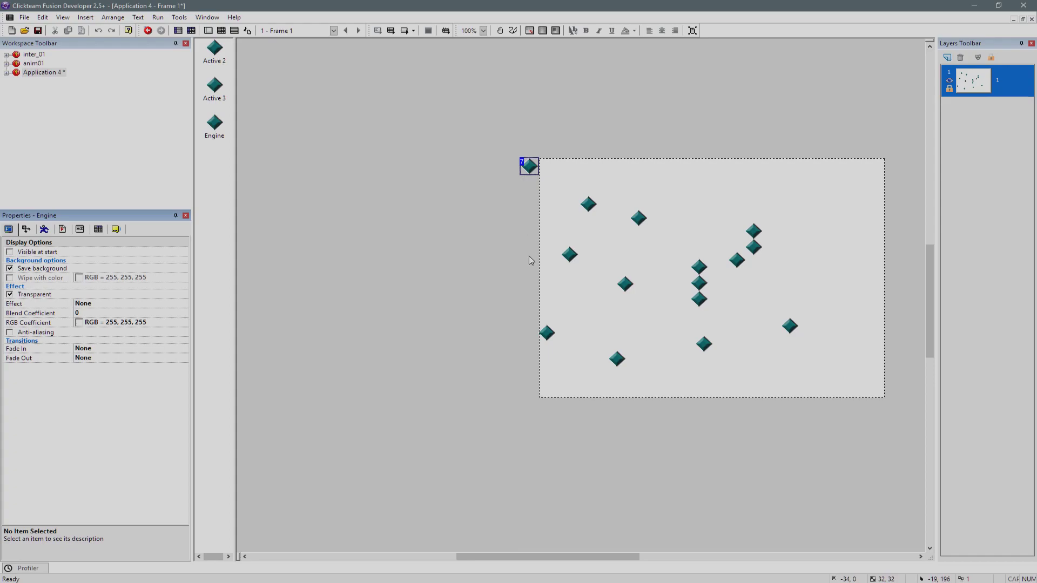
click(43, 268)
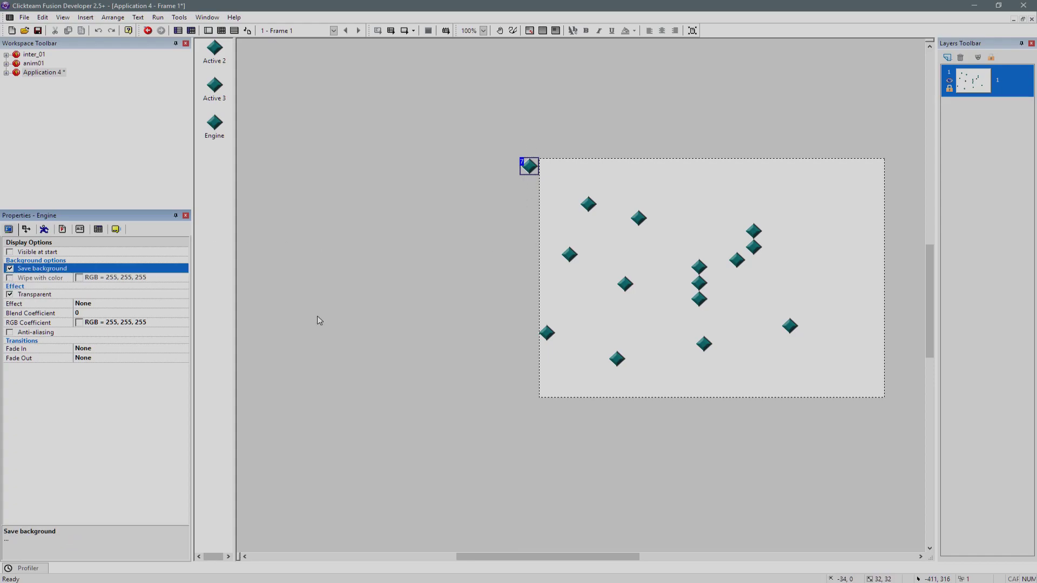
click(10, 268)
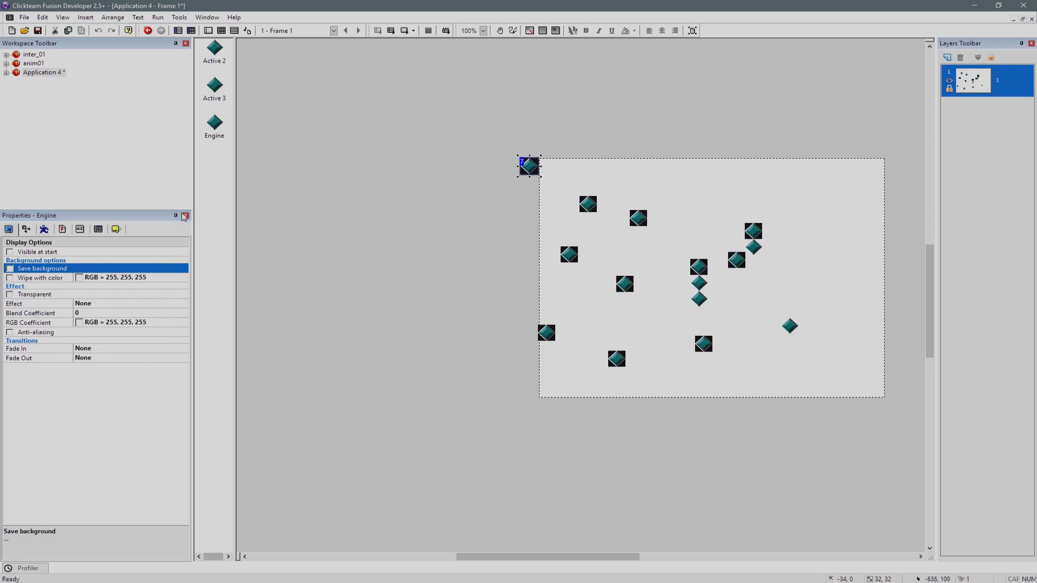
click(26, 229)
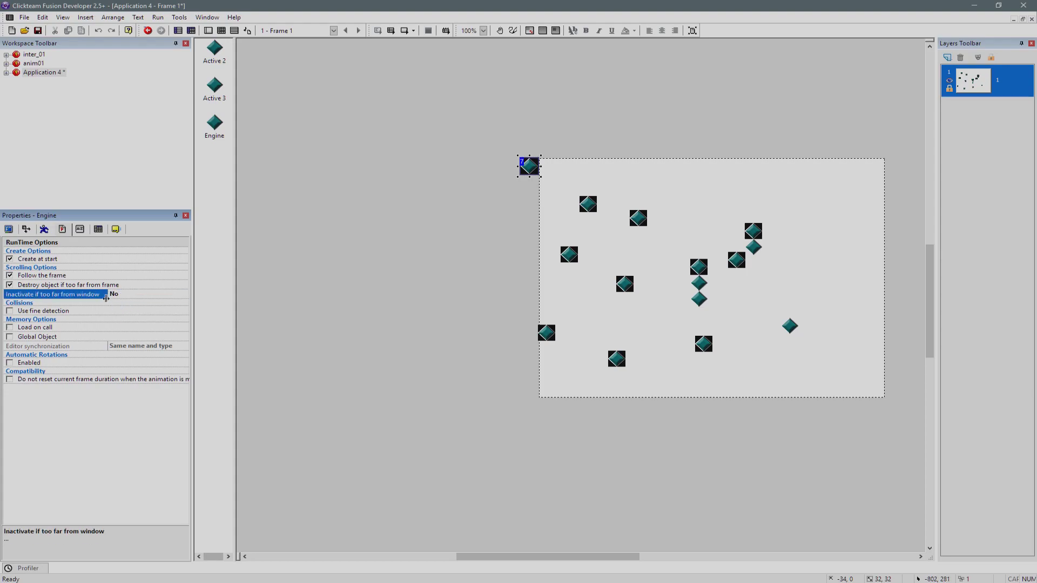
Uncheck 'Destroy object if too far from frame' for Engine and review its Display Options
click(10, 285)
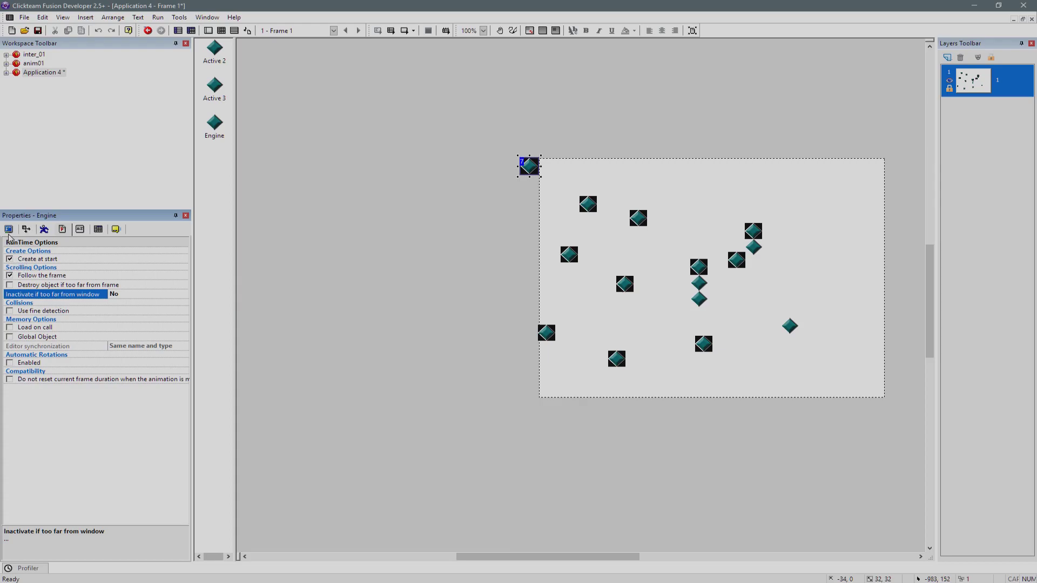
click(9, 229)
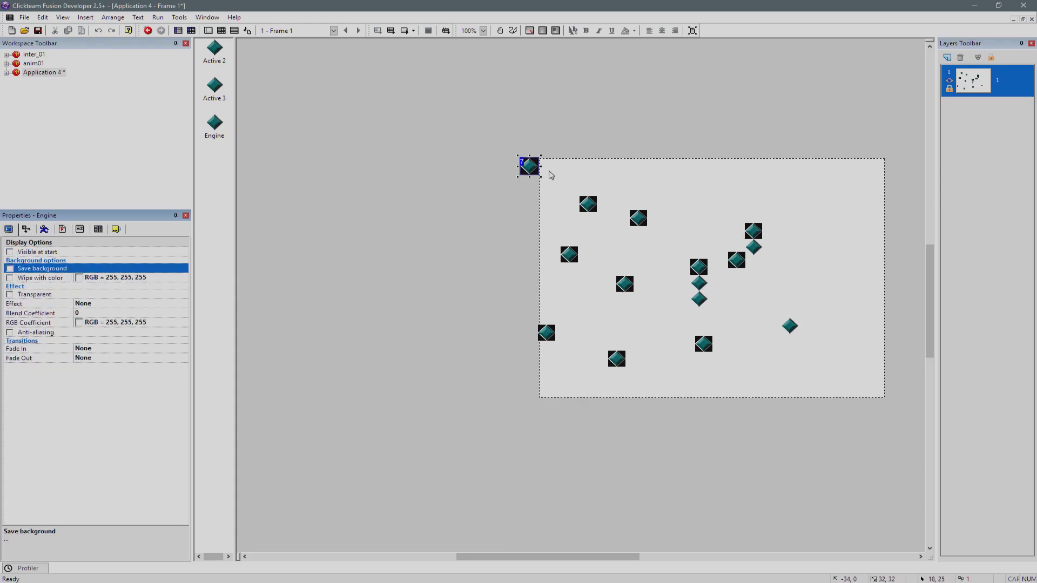
click(26, 229)
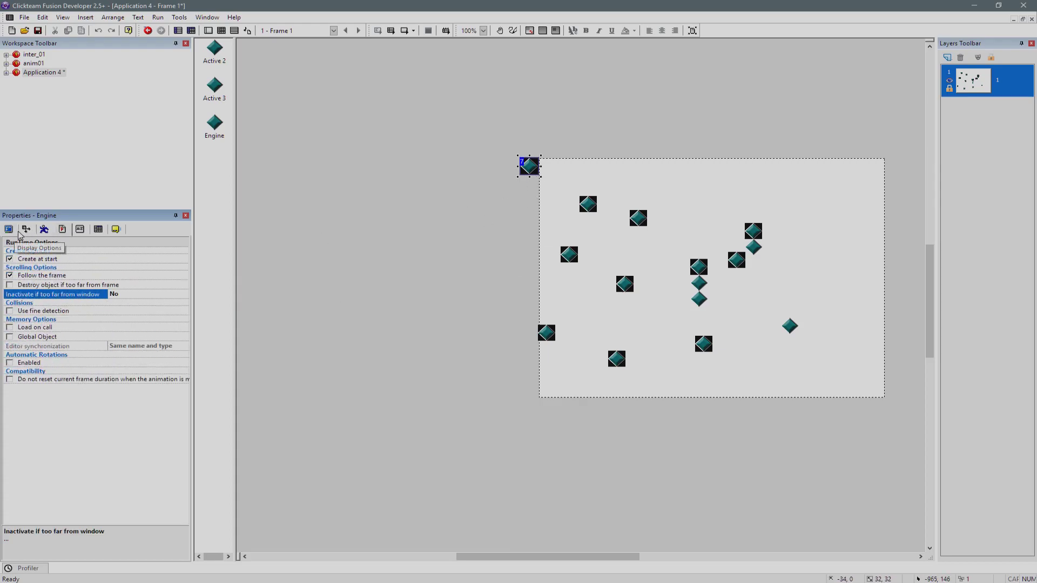
click(10, 229)
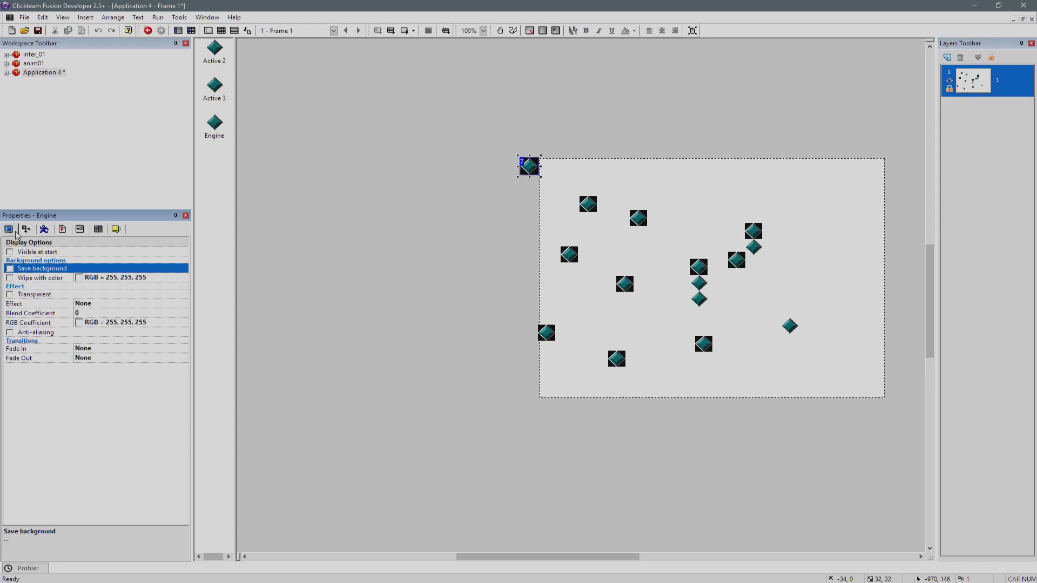
mouse_move(579, 212)
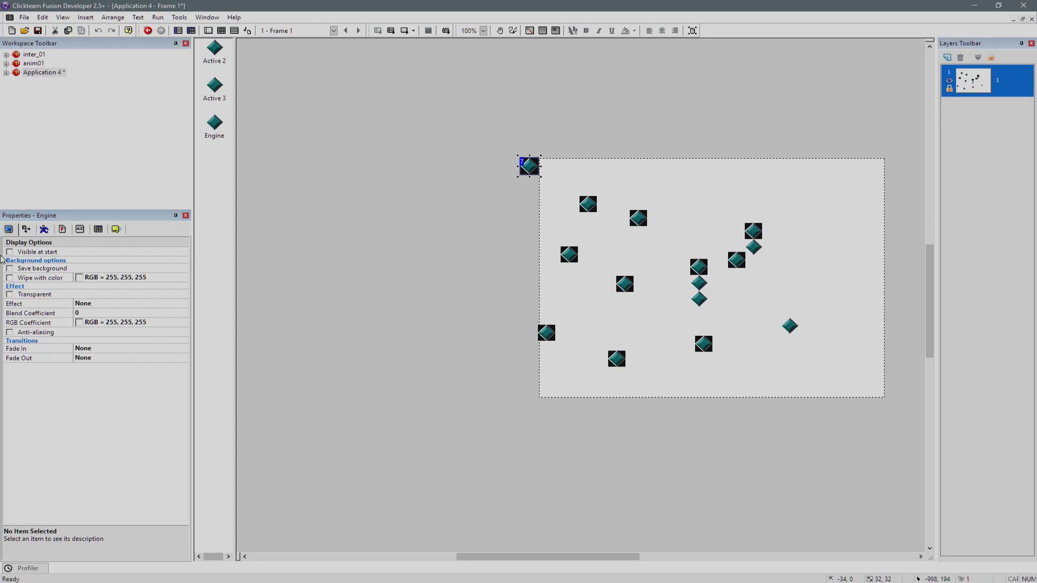
Toggle Engine's Visible at start option and launch a test run of the application
click(11, 252)
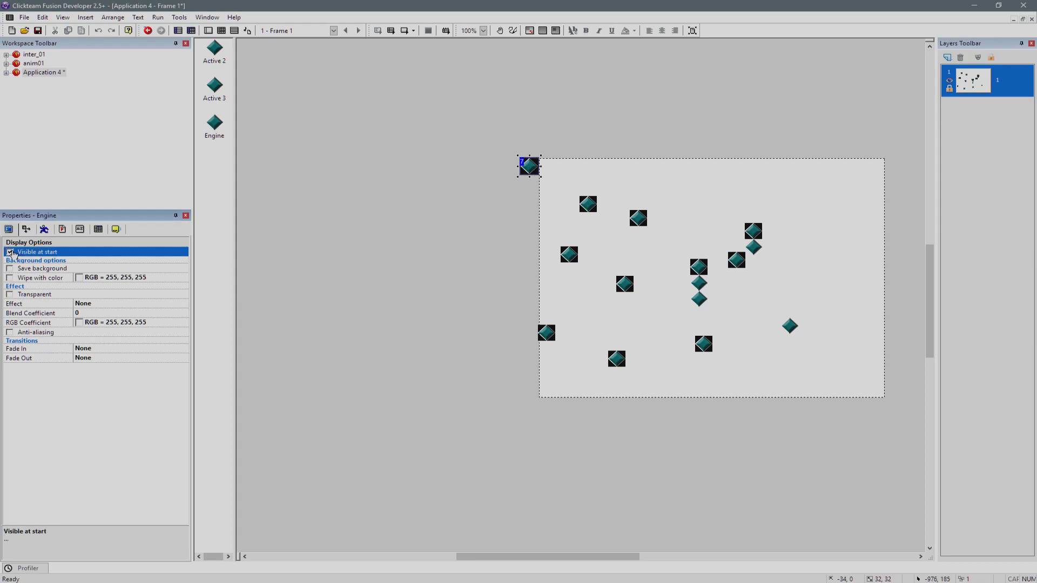
click(148, 30)
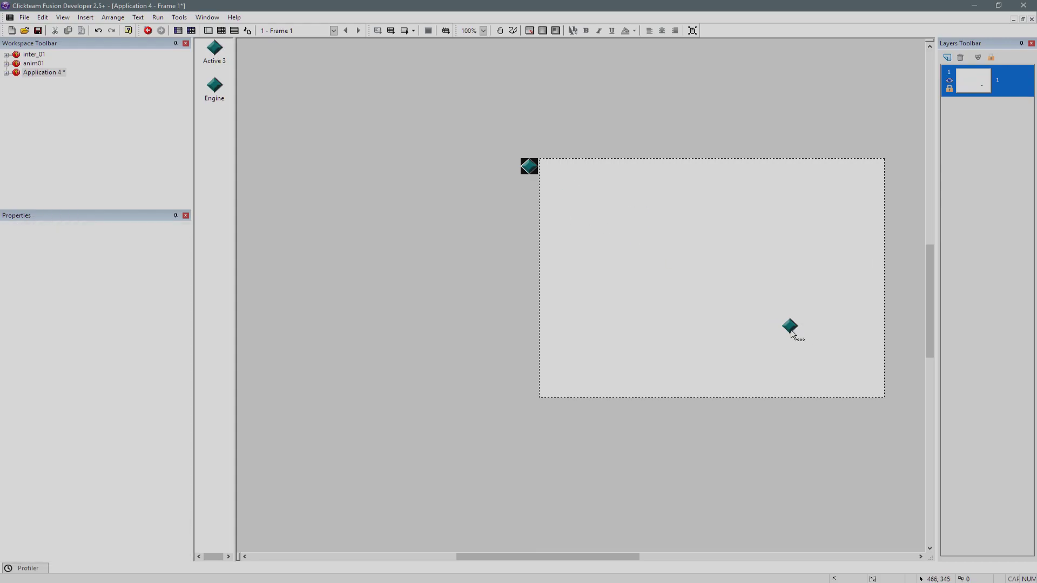
click(148, 30)
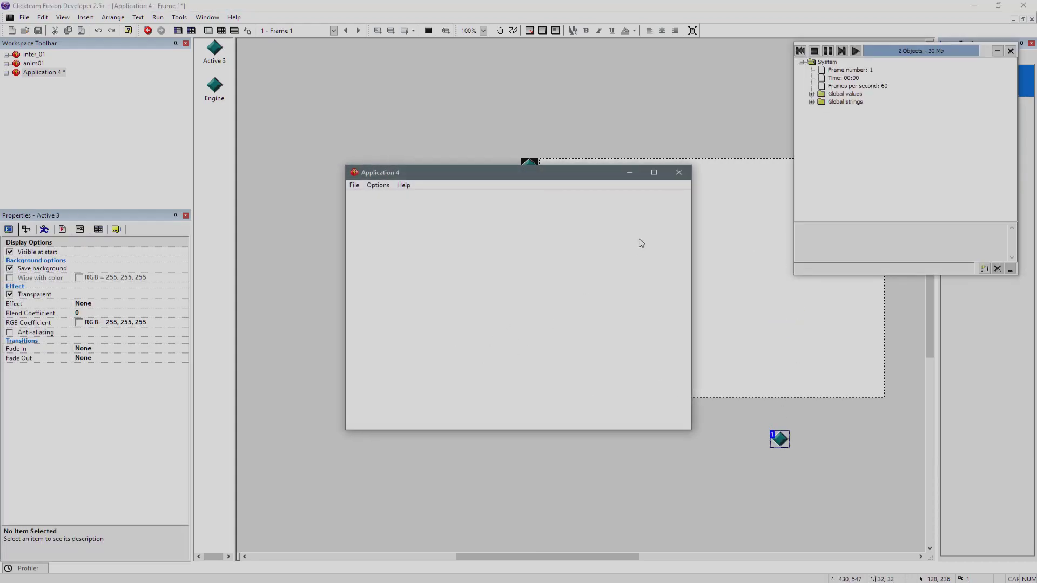
click(679, 172)
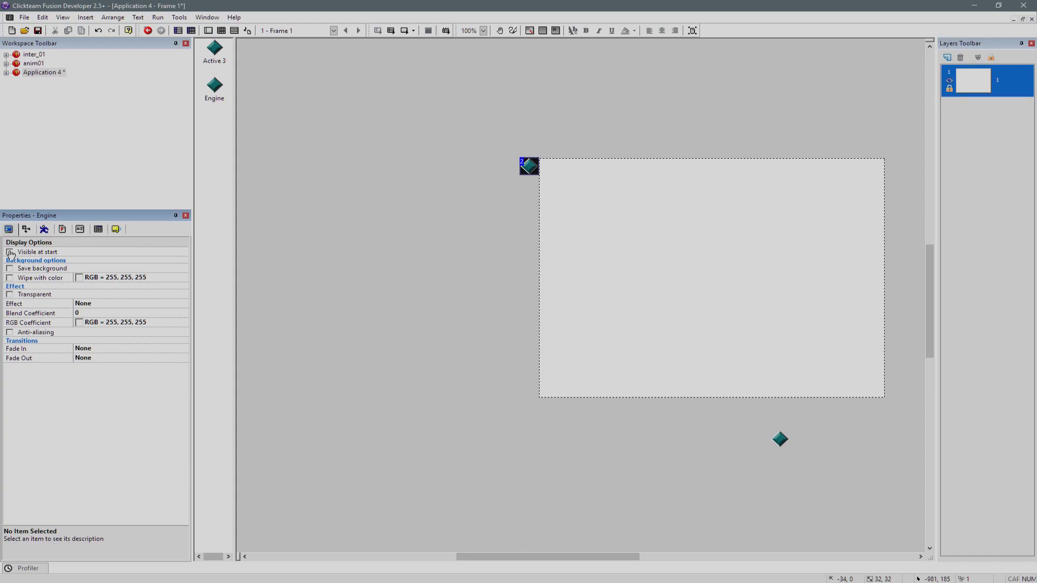
mouse_move(473, 246)
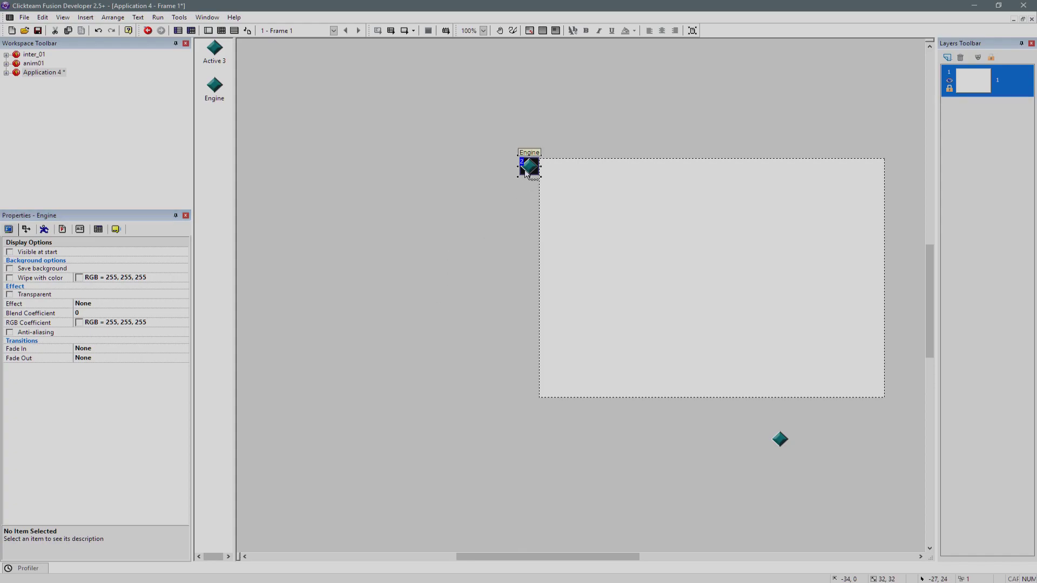
Select Engine and show its RunTime Options properties
click(9, 229)
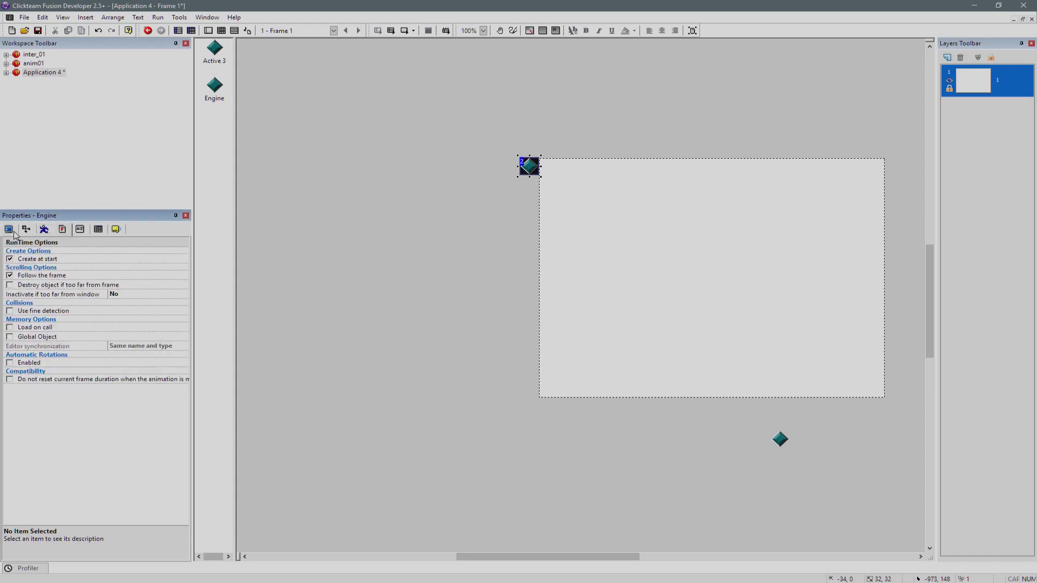
click(26, 229)
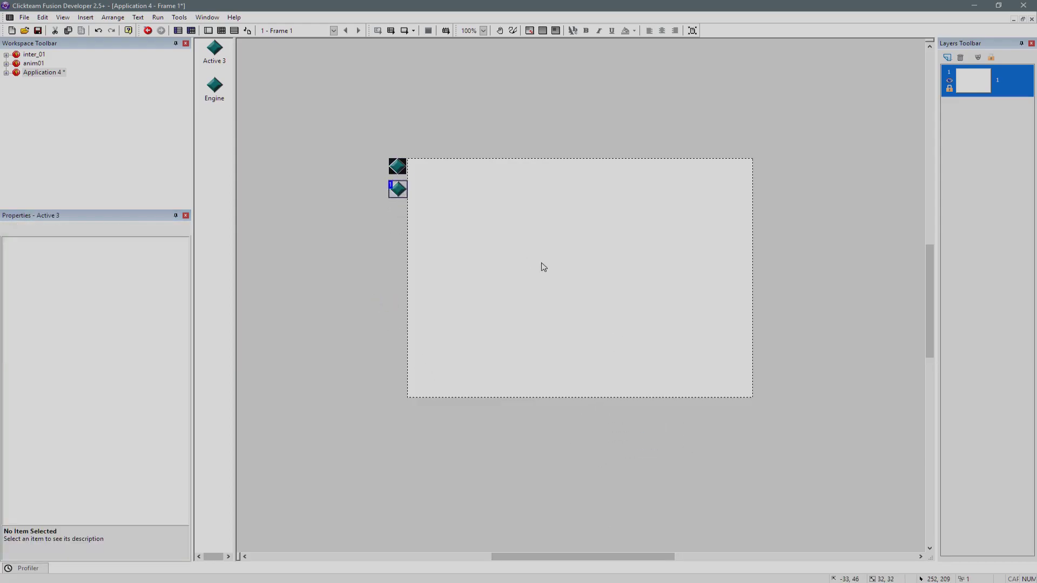
click(543, 158)
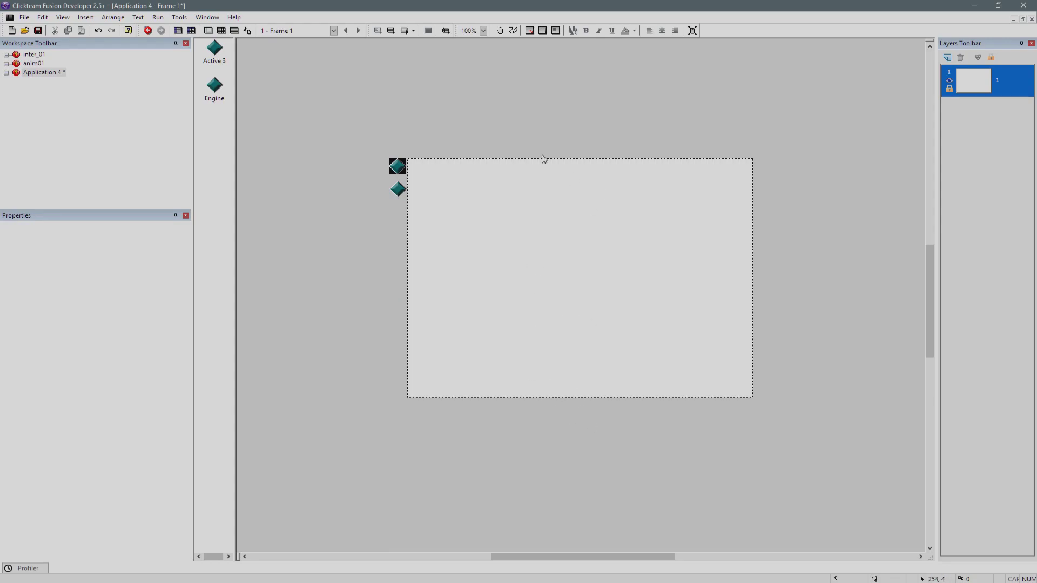
mouse_move(543, 157)
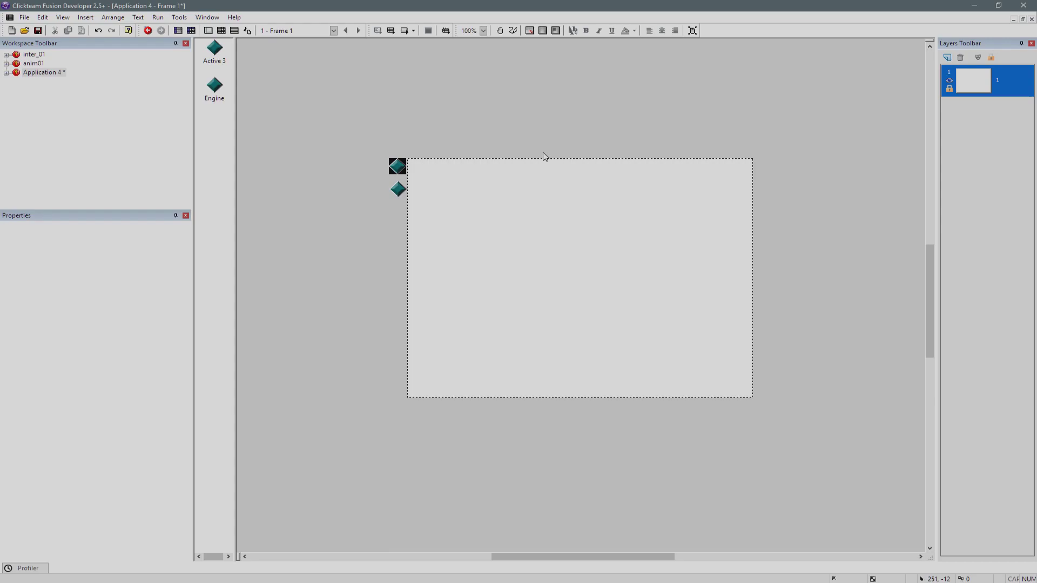
mouse_move(553, 455)
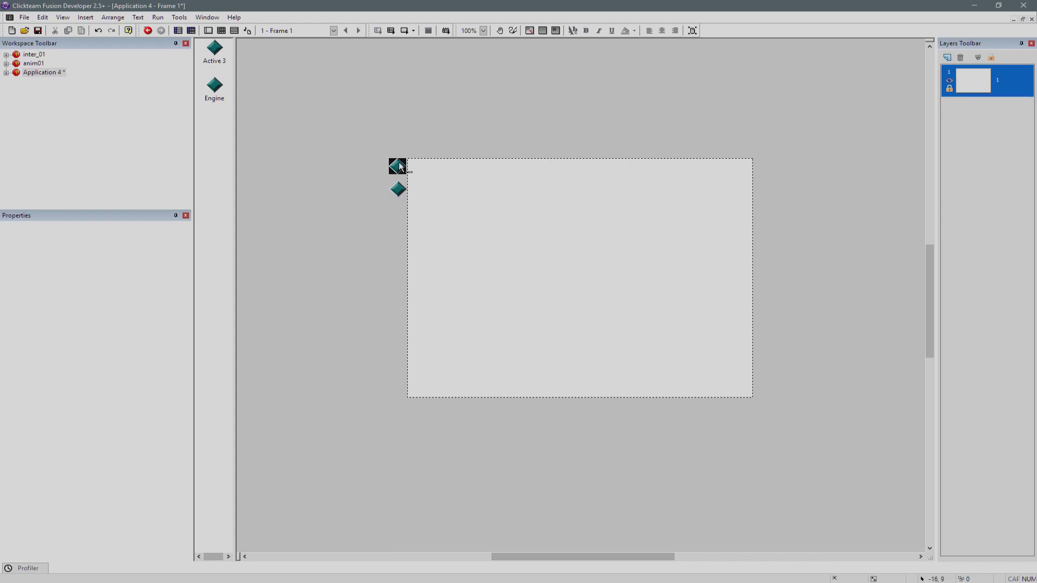
click(397, 166)
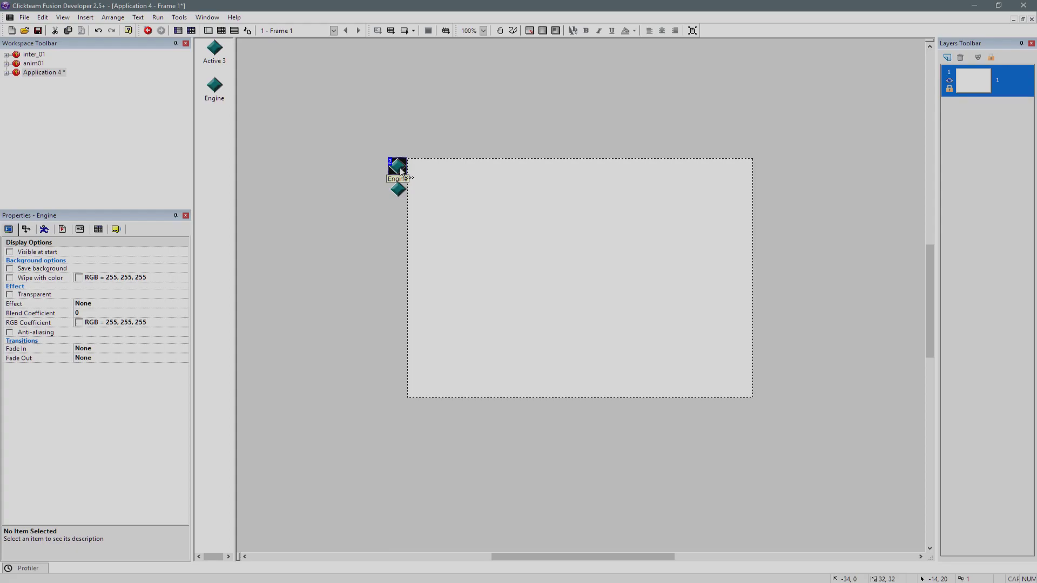
click(148, 30)
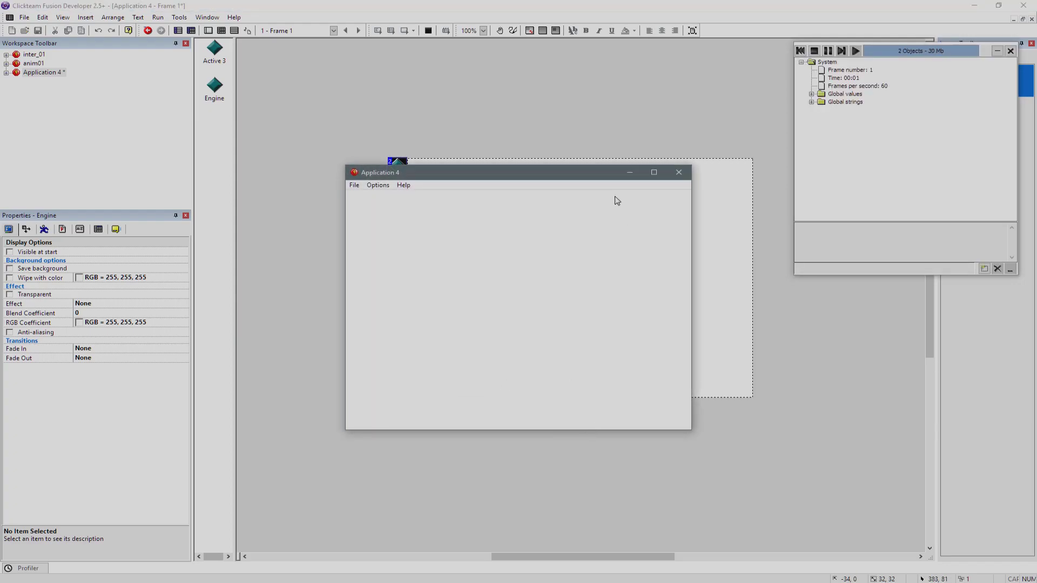
click(679, 172)
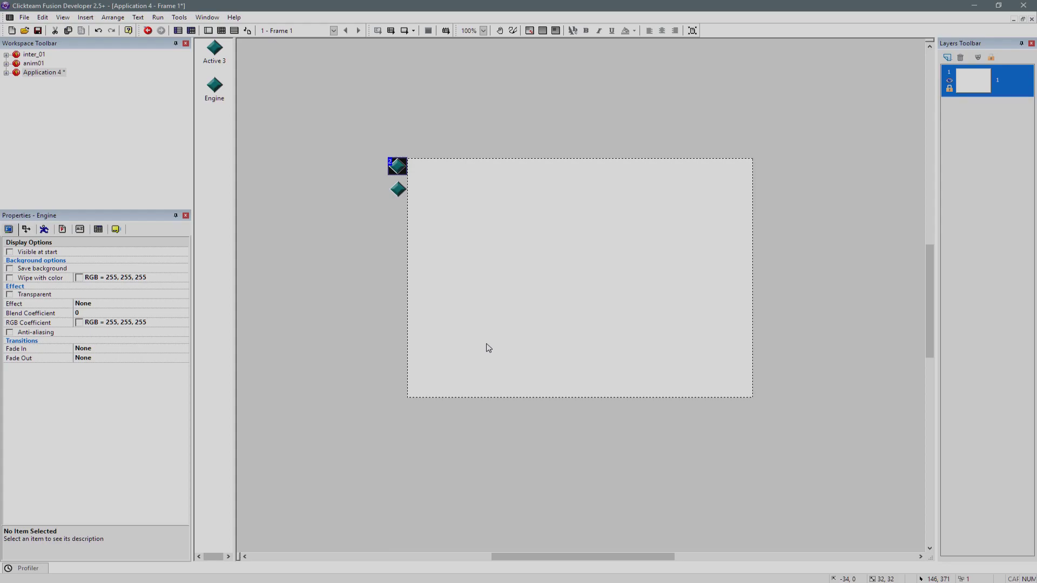
mouse_move(495, 284)
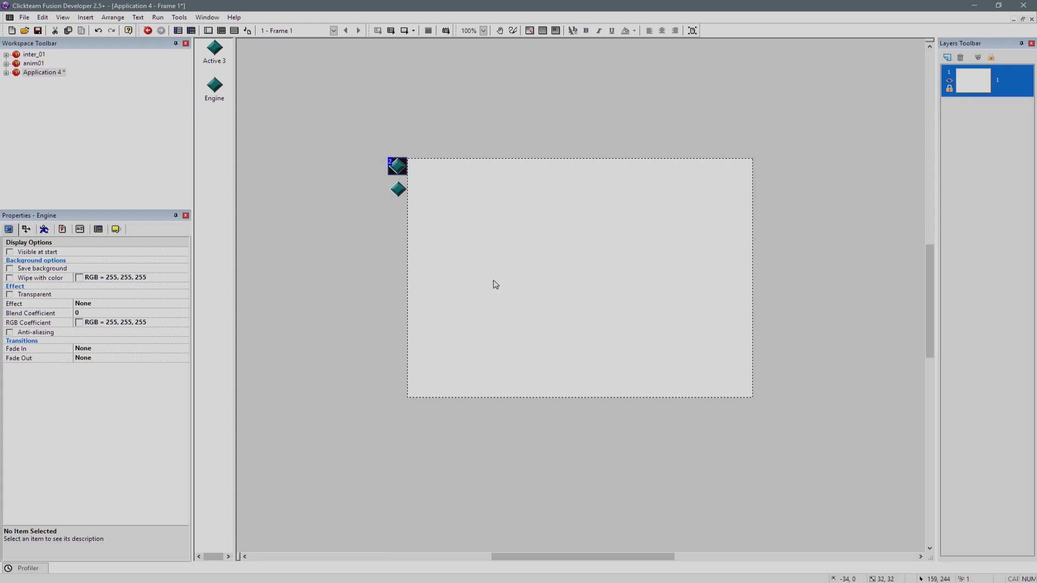
mouse_move(398, 168)
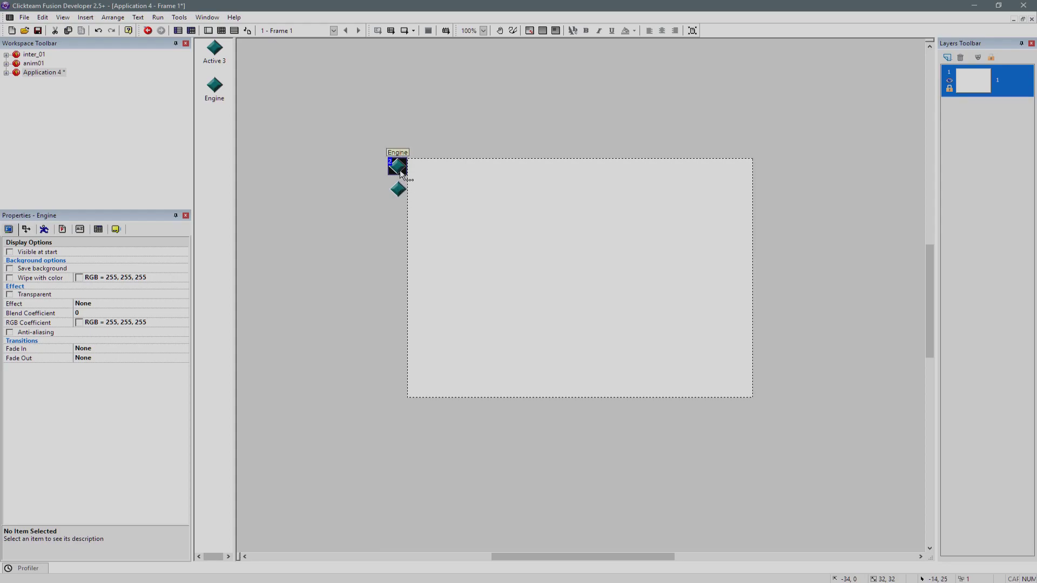
click(442, 193)
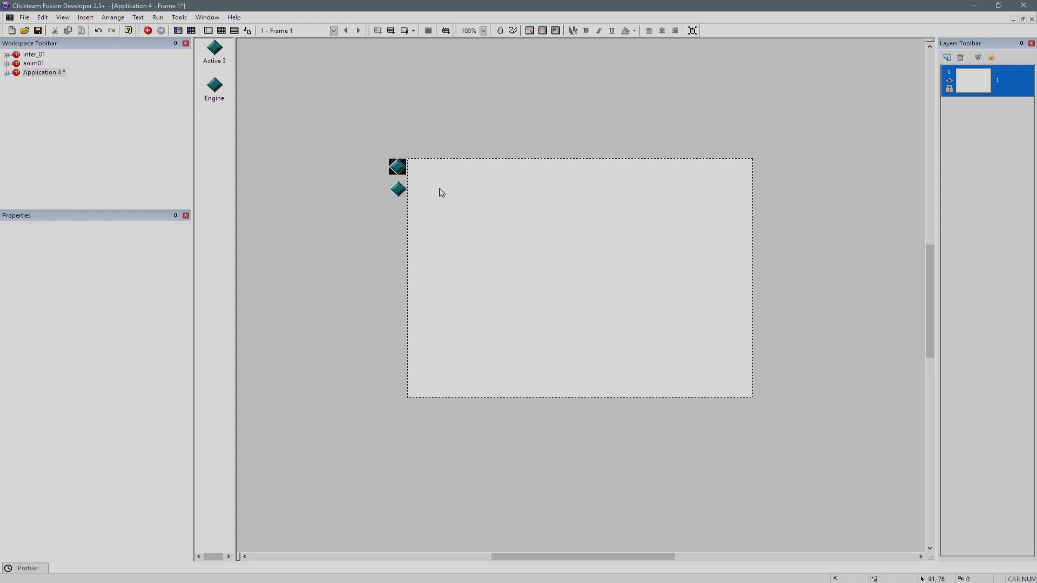
click(397, 167)
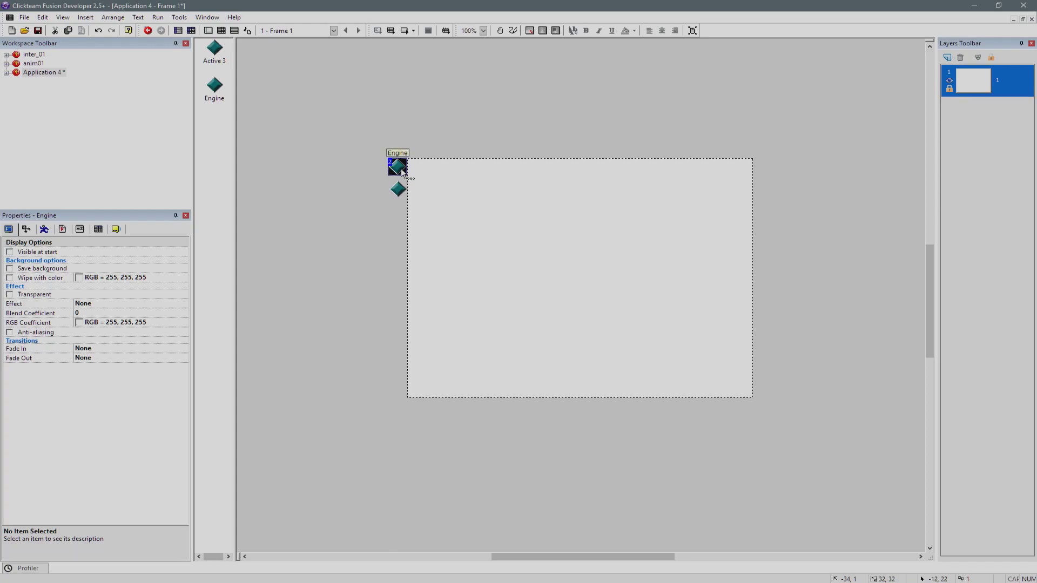
mouse_move(399, 171)
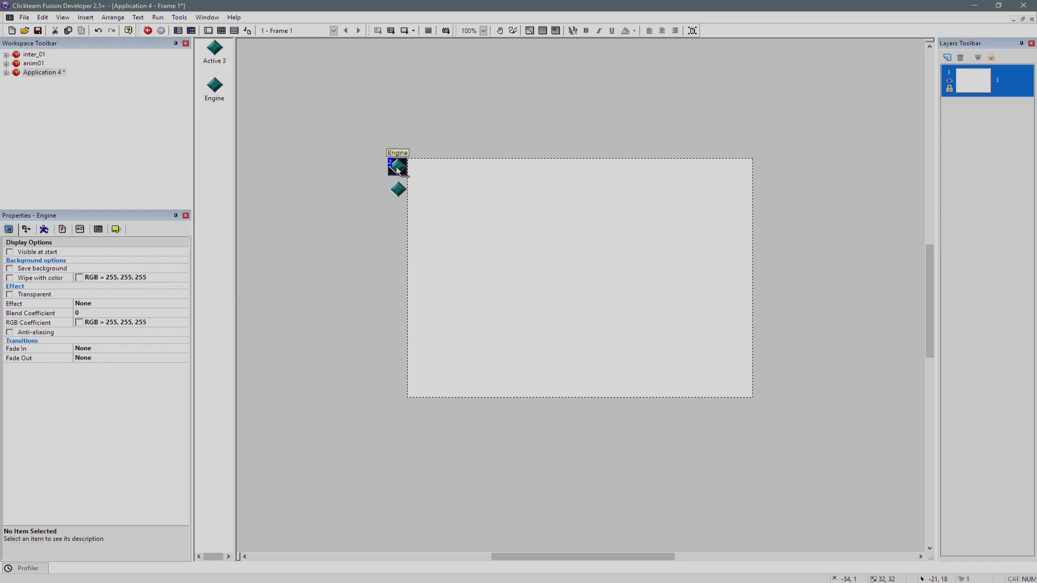
mouse_move(66, 235)
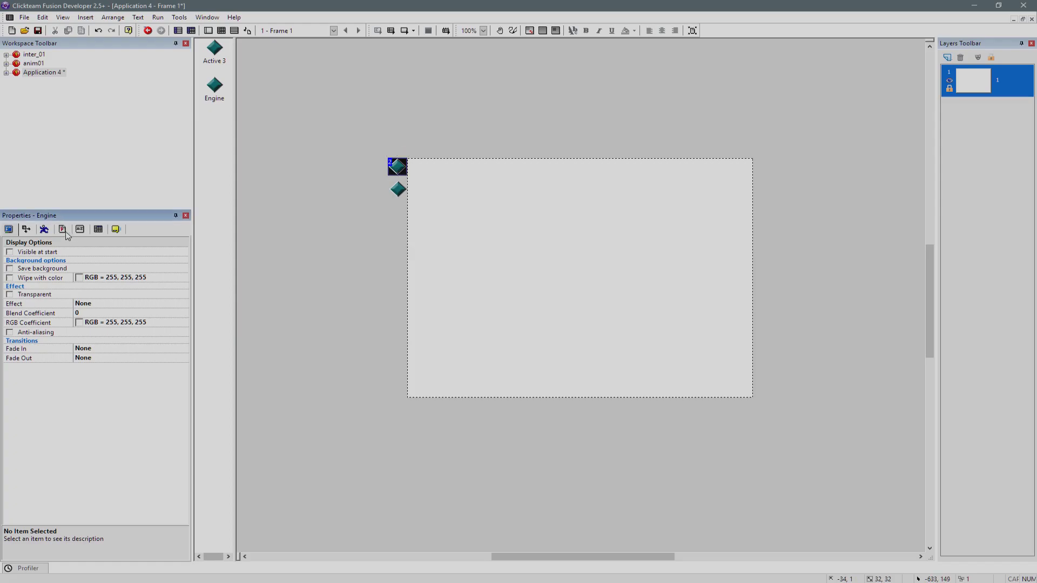
click(44, 229)
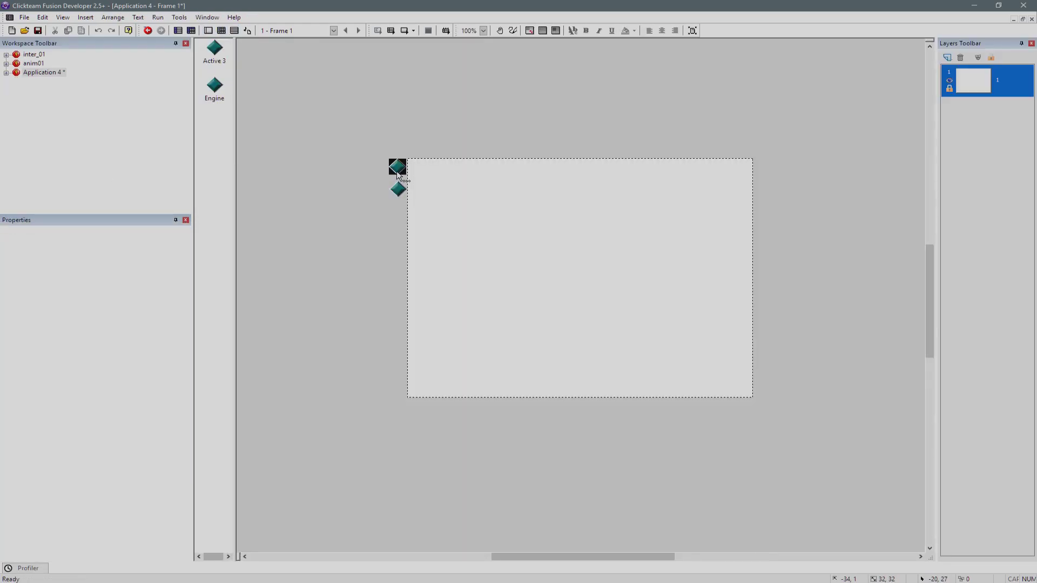
Show Frame 1's empty event list, then return to the frame layout
click(192, 31)
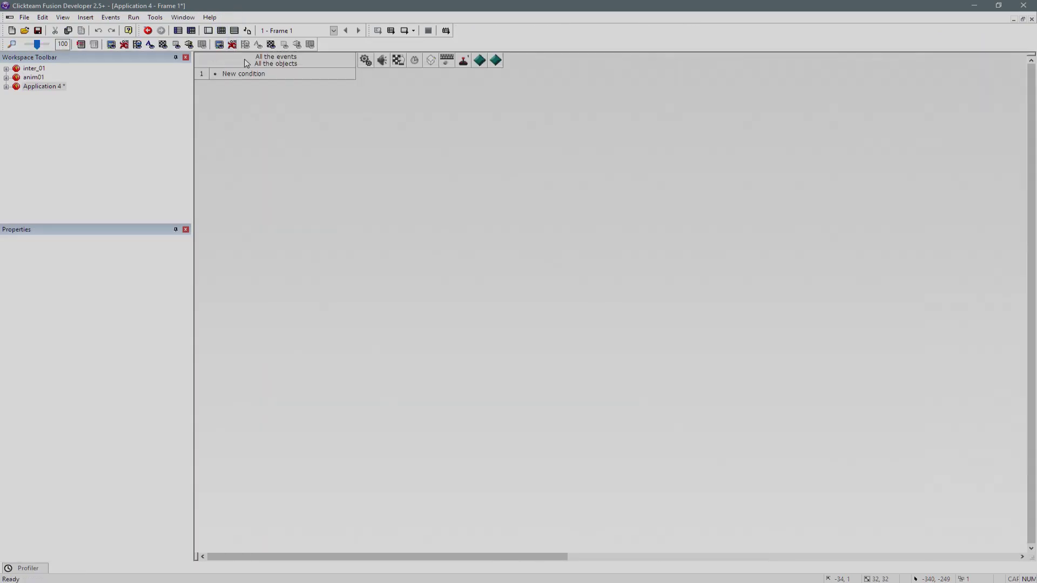
click(178, 31)
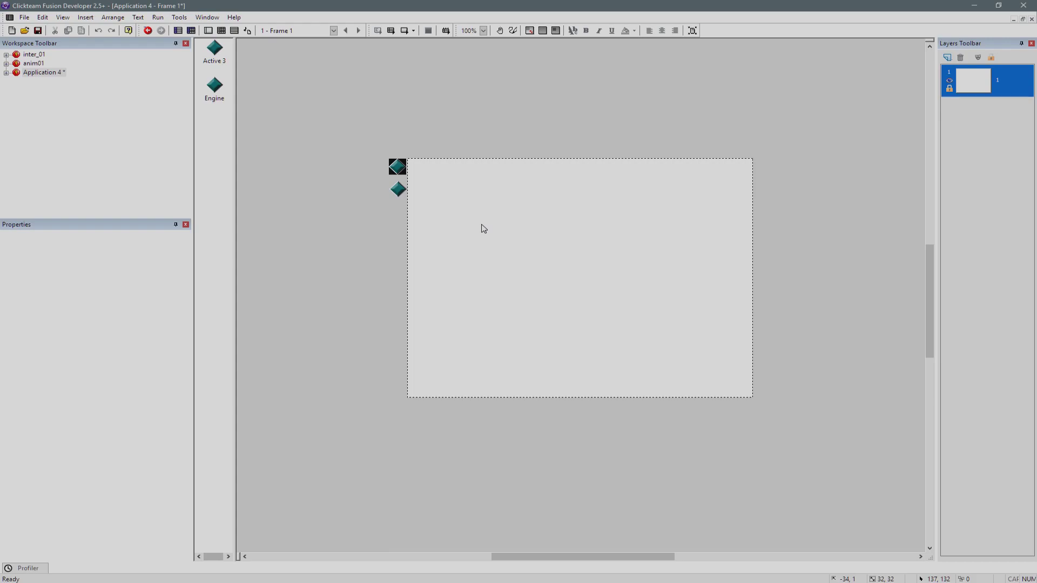
mouse_move(406, 193)
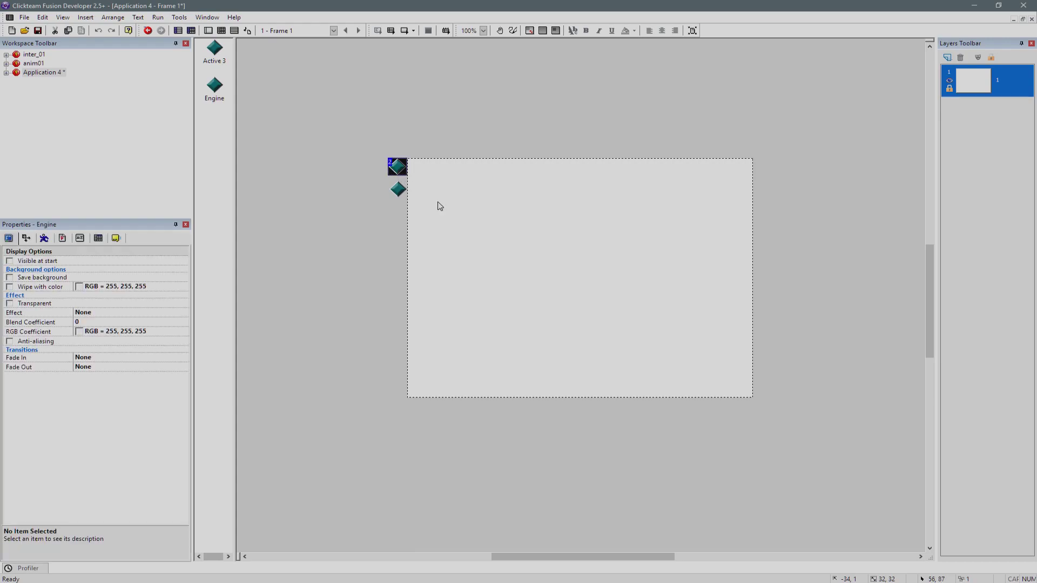
mouse_move(79, 238)
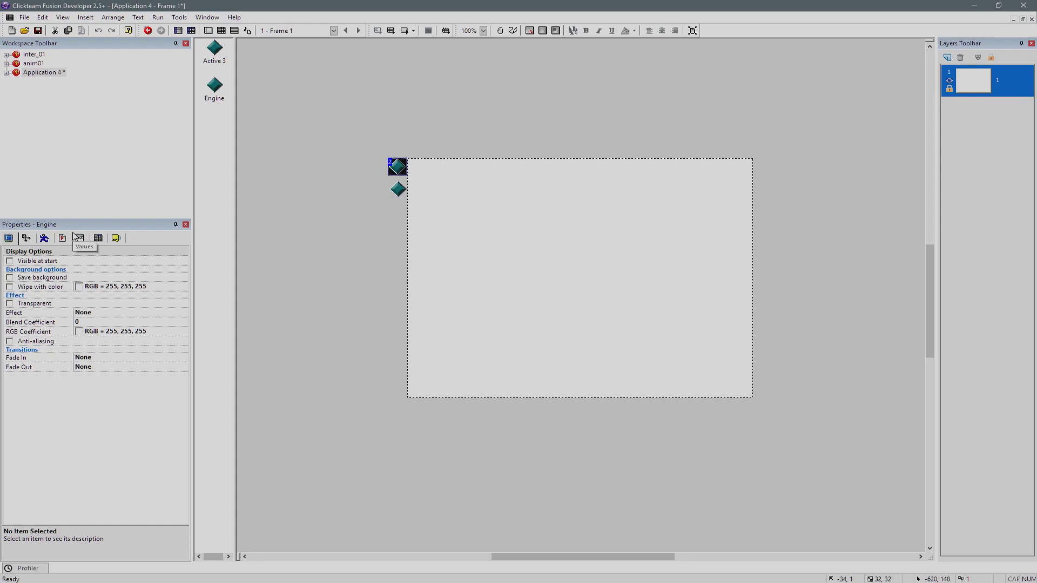
click(78, 237)
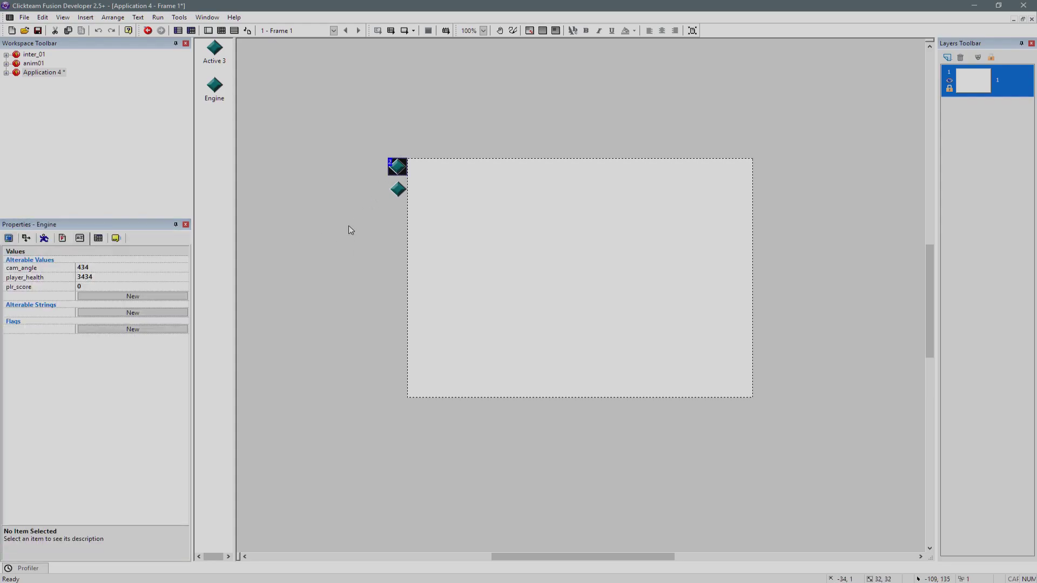
mouse_move(358, 237)
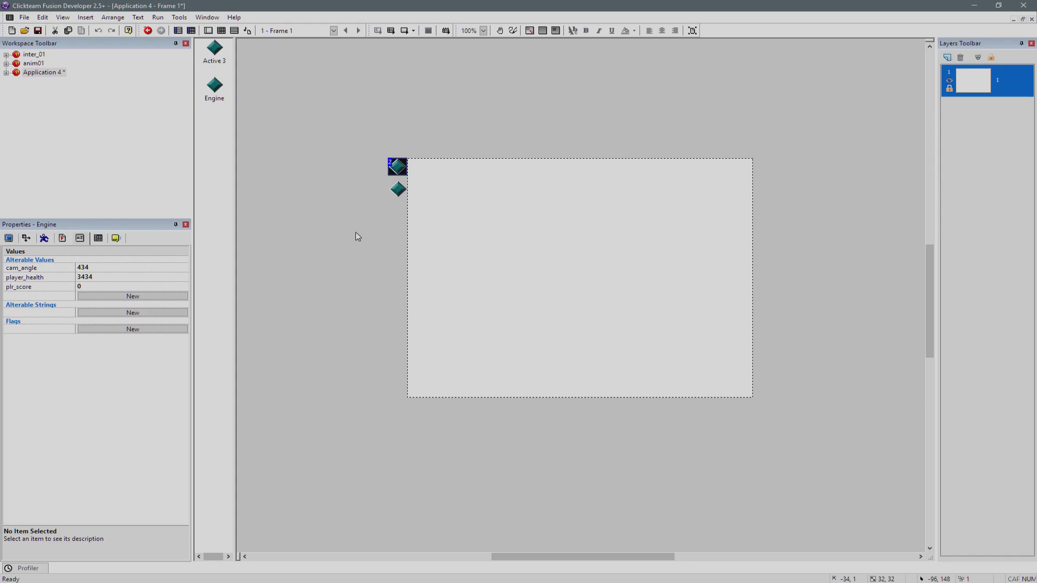
mouse_move(395, 196)
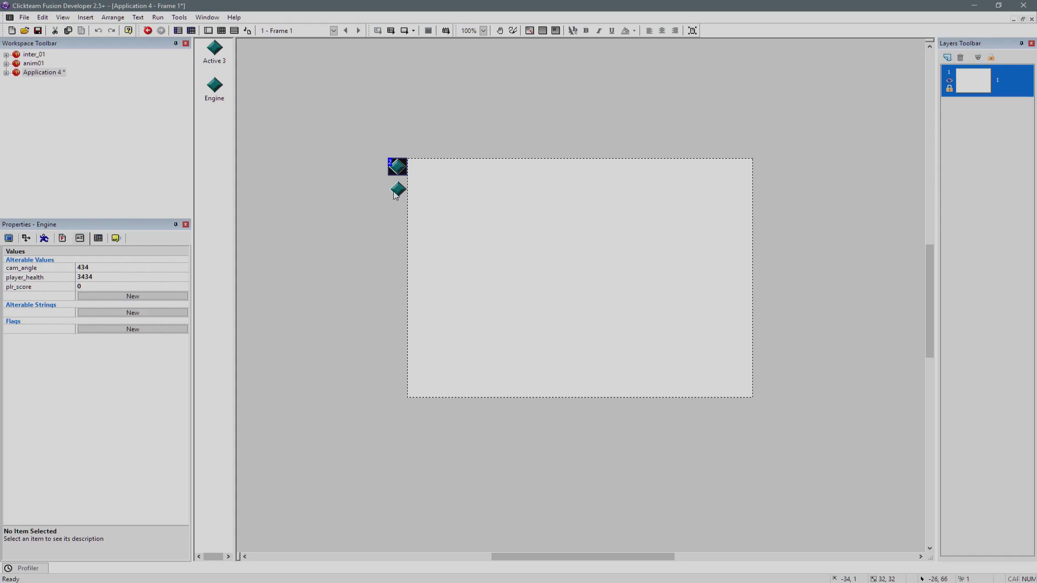